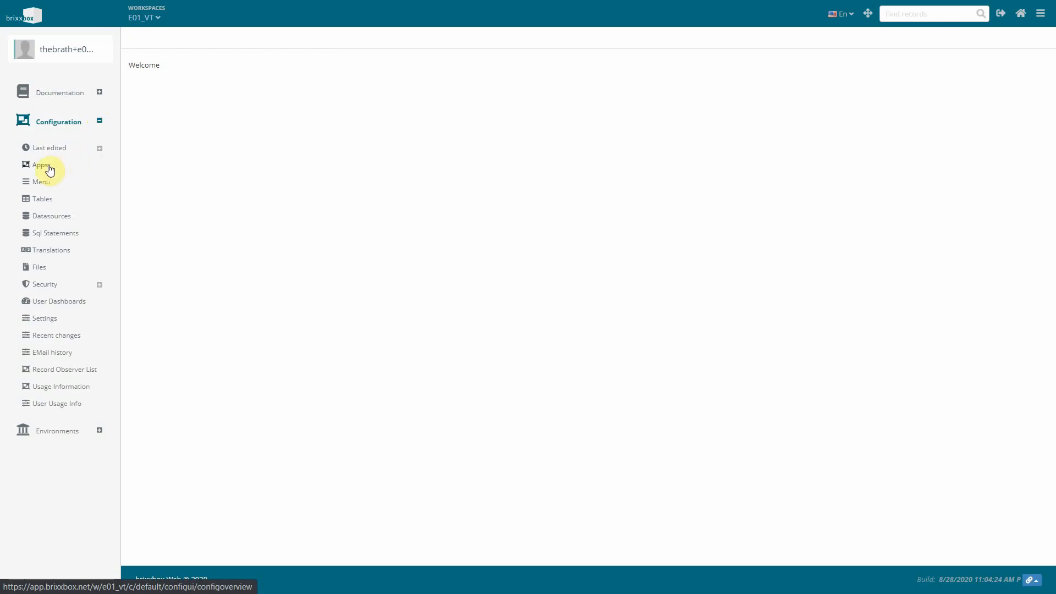
# - Create a new app configuration named 'address' from the Apps configuration list
pyautogui.click(41, 165)
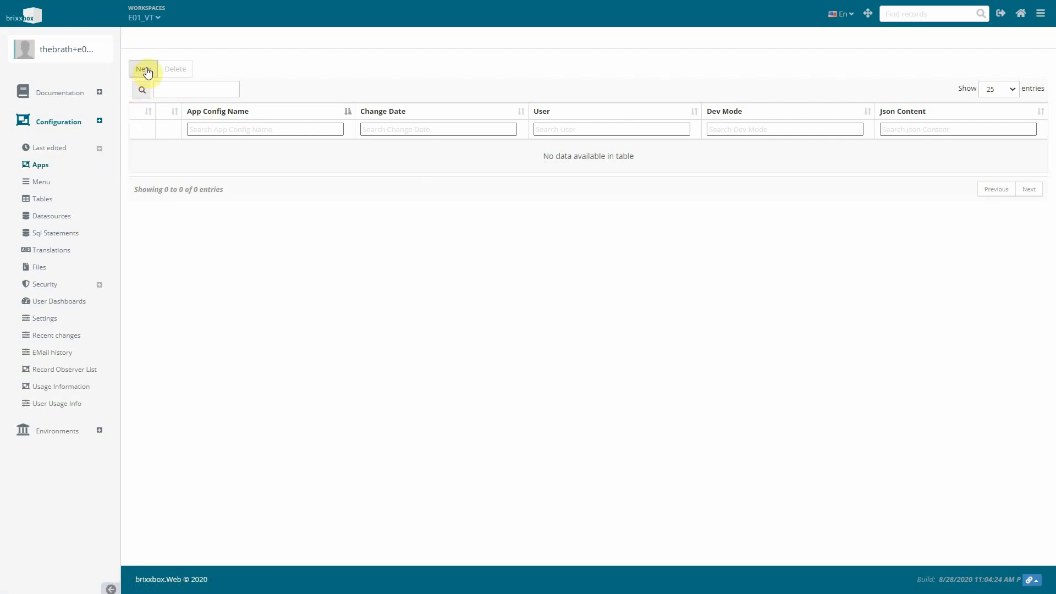
pyautogui.click(142, 68)
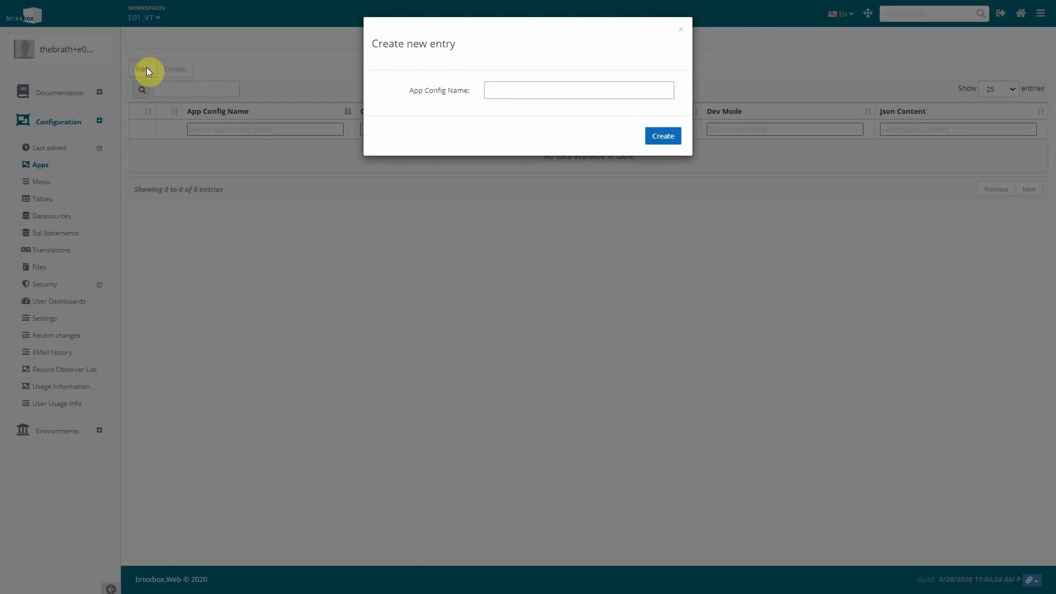
pyautogui.write('addr')
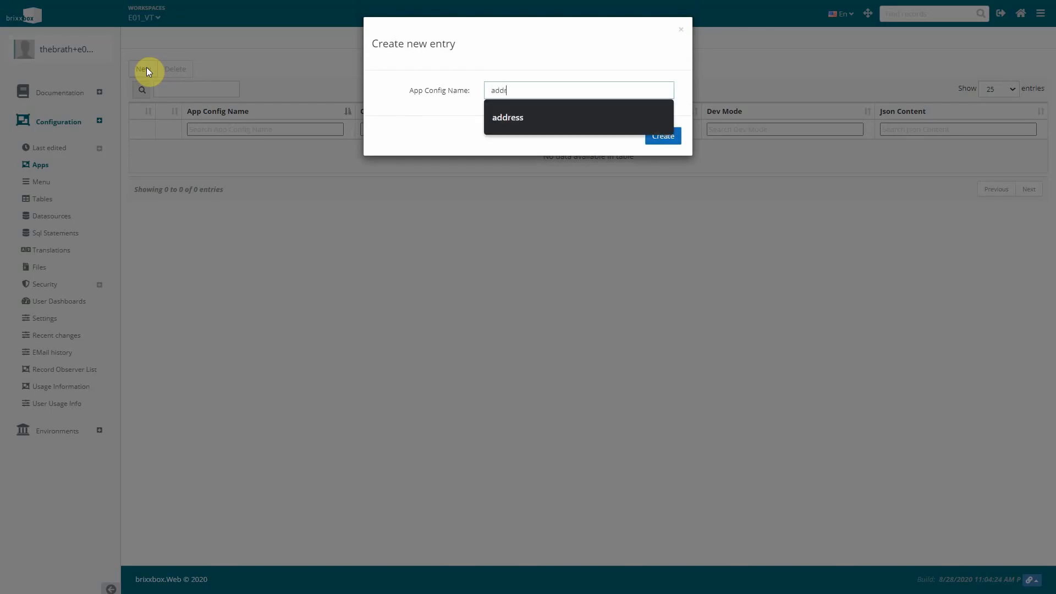
pyautogui.click(661, 136)
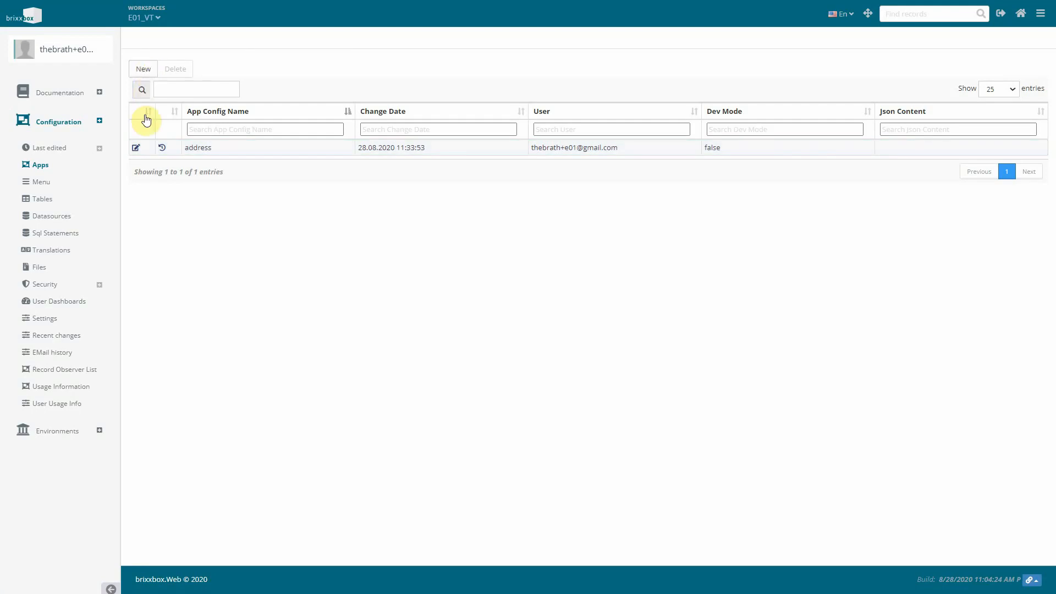
# - Give the address app the title 'Address' and the address-card icon in App Properties
pyautogui.click(135, 148)
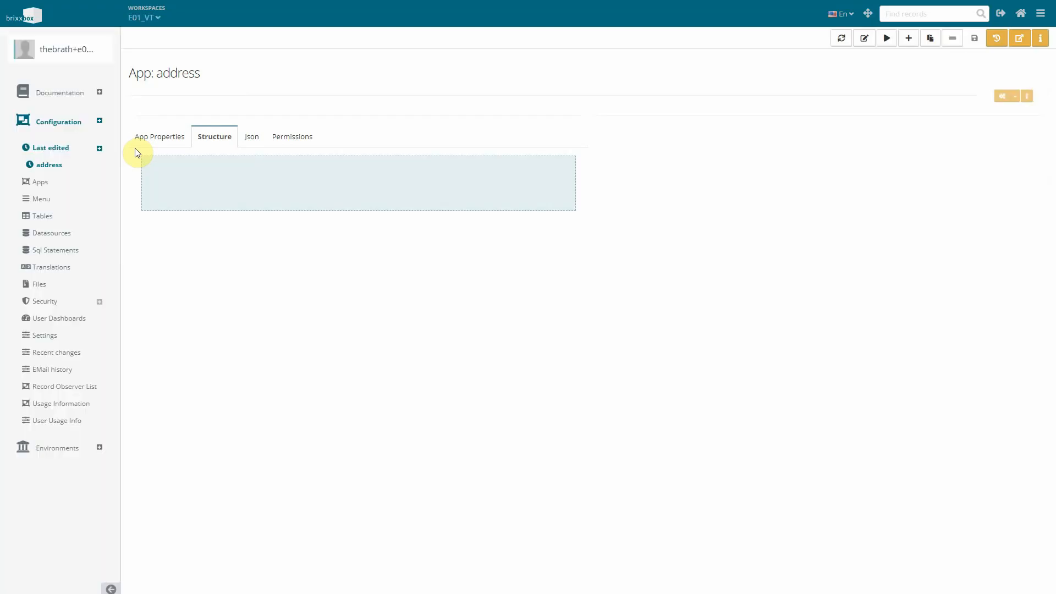
pyautogui.moveTo(139, 149)
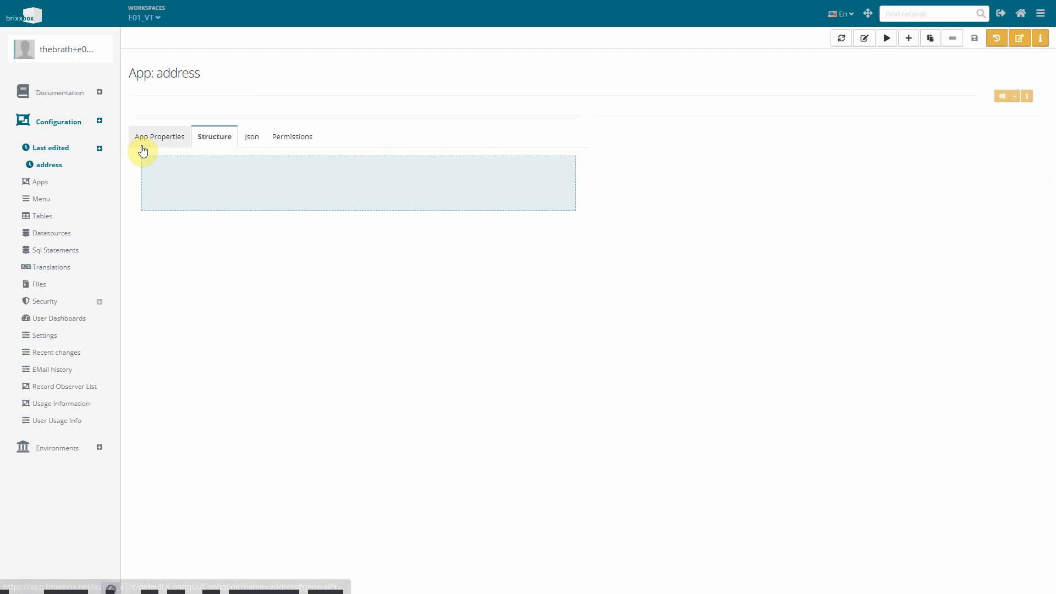
pyautogui.click(160, 136)
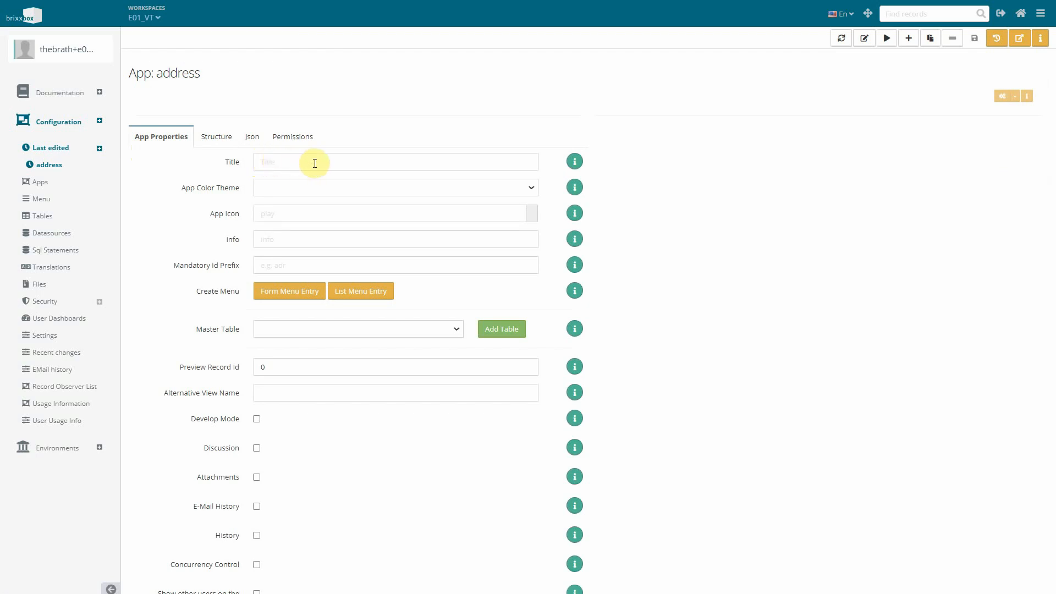
pyautogui.write('Addre')
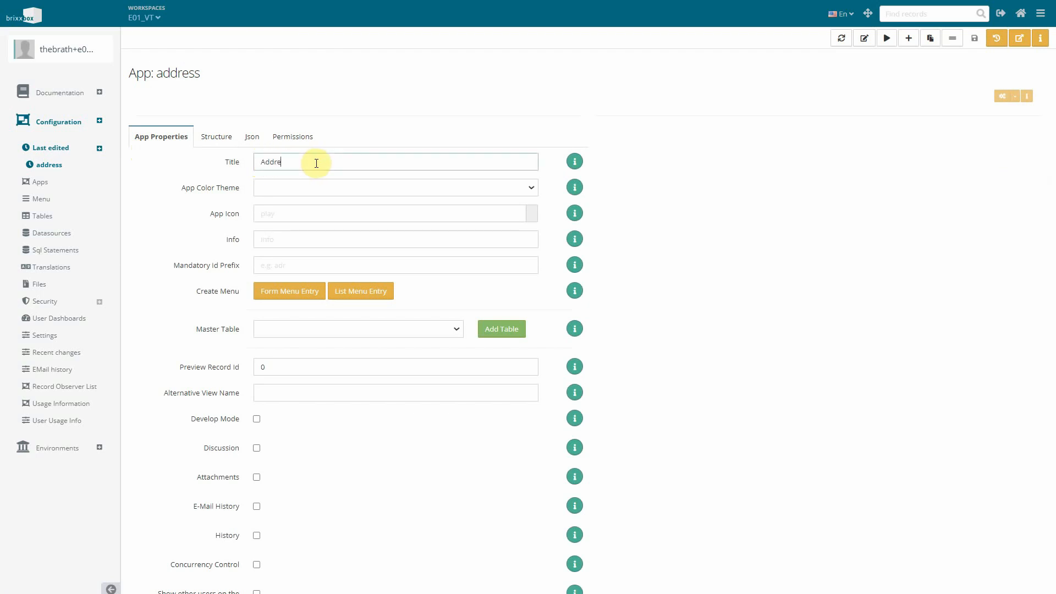
pyautogui.click(394, 213)
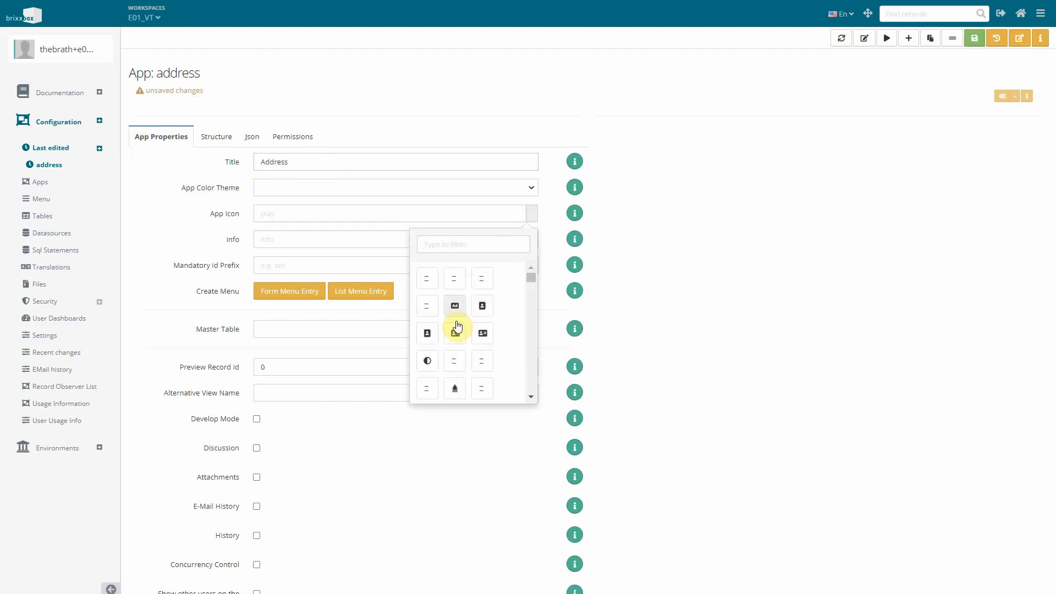
pyautogui.click(454, 333)
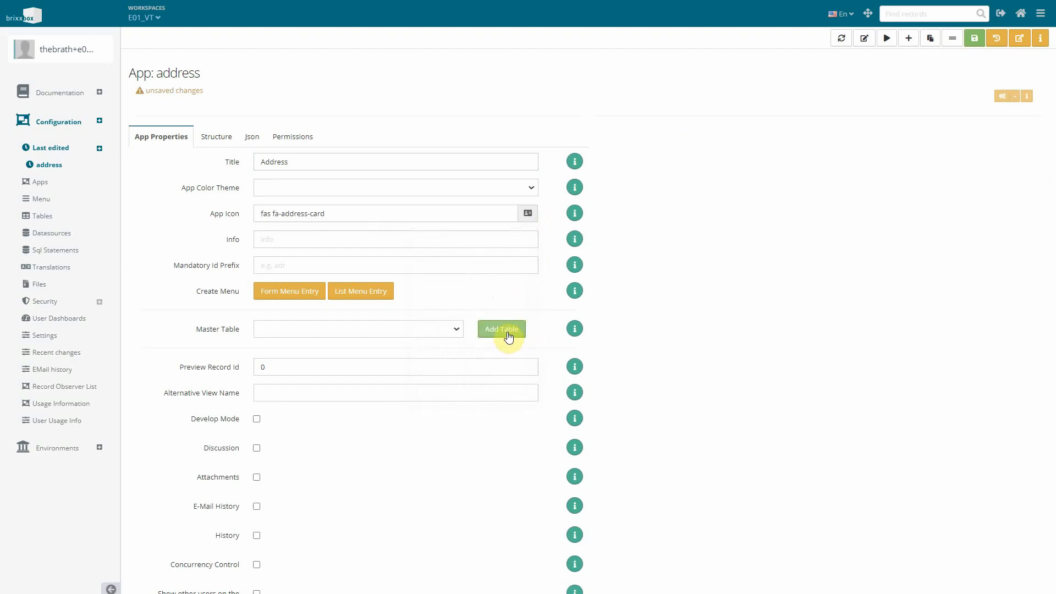
pyautogui.moveTo(447, 334)
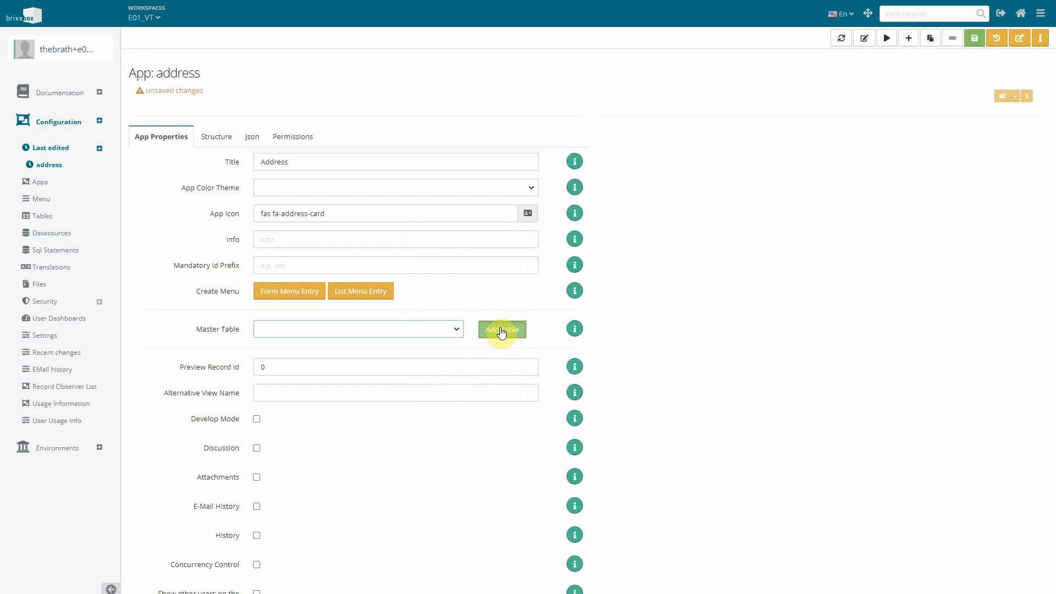
# - Create the address master table with column prefix 'adr'
pyautogui.click(501, 329)
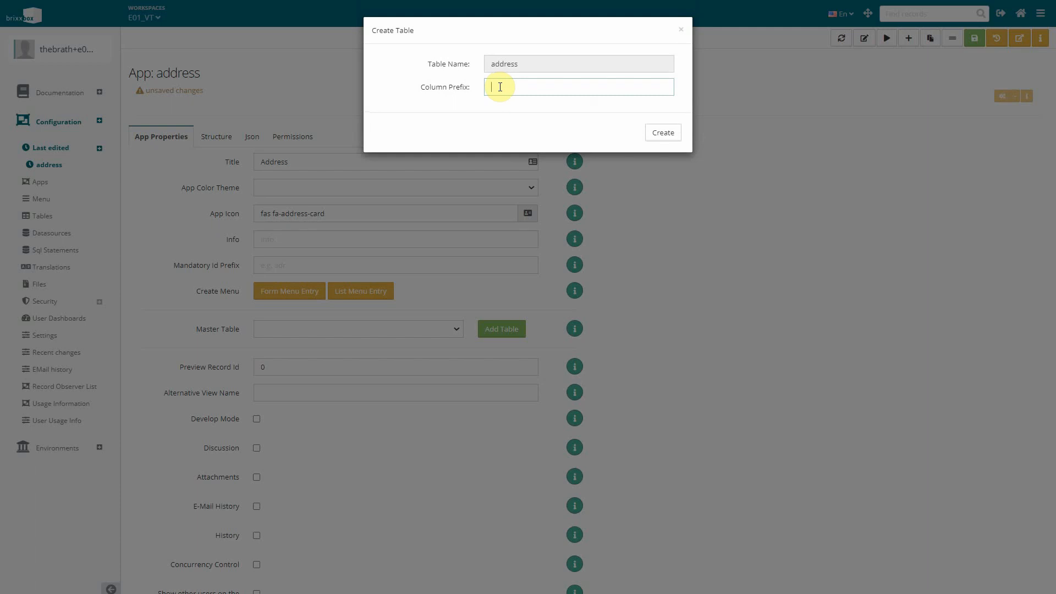
pyautogui.write('adr')
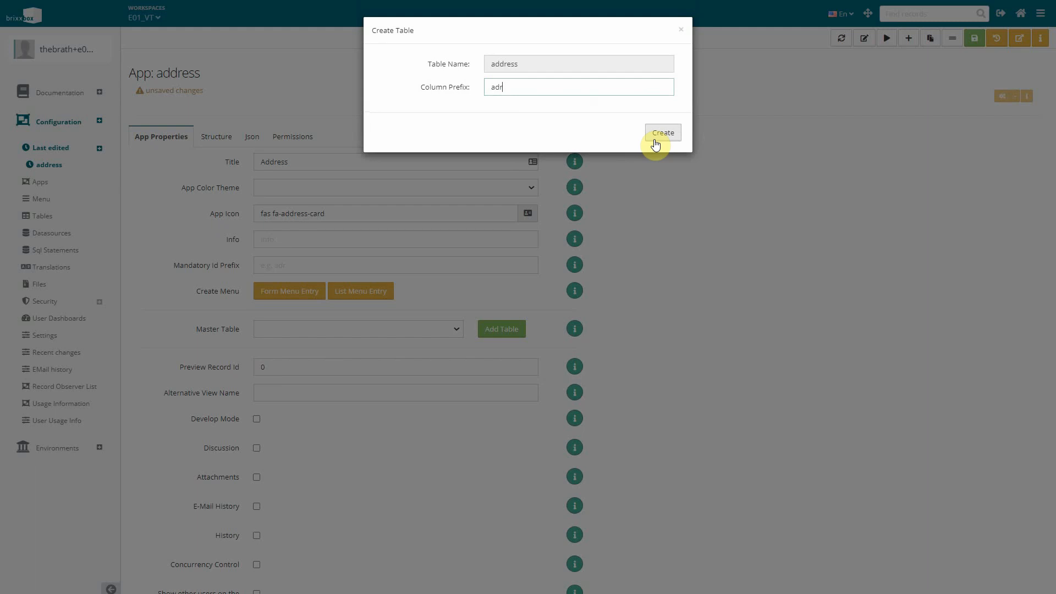
pyautogui.click(661, 132)
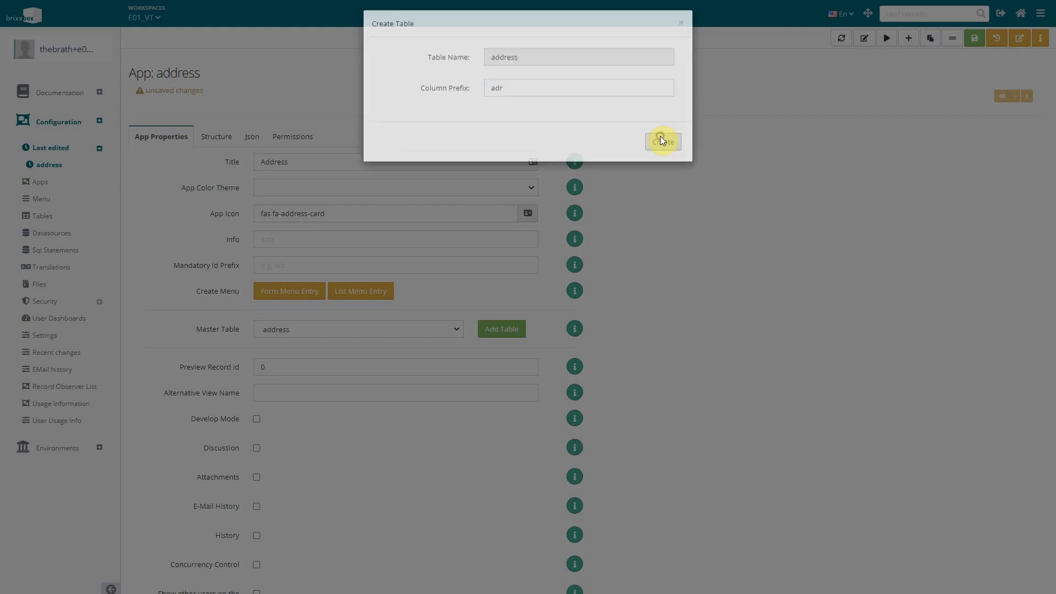
pyautogui.click(661, 142)
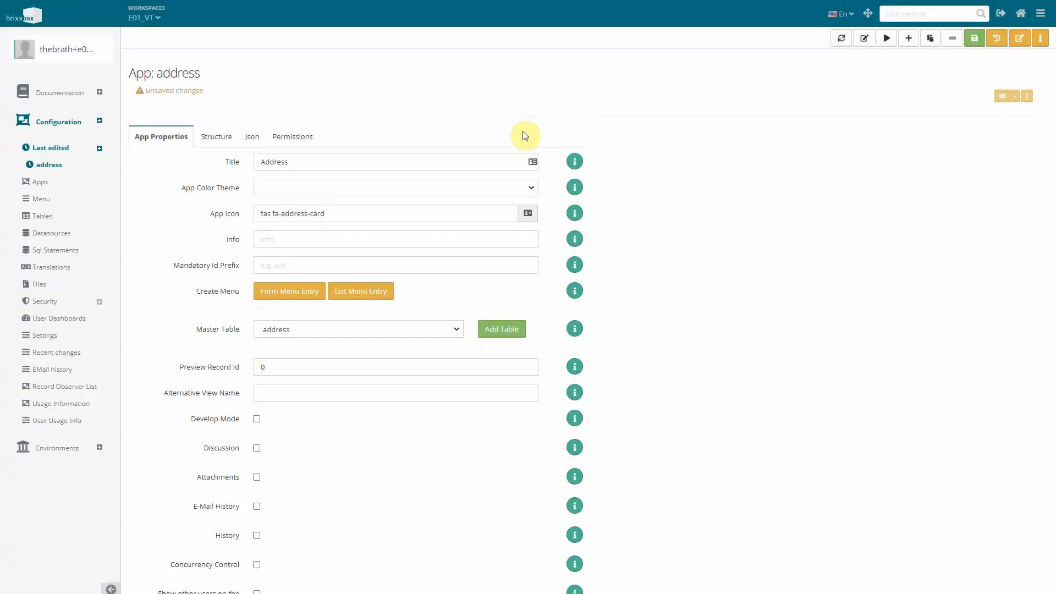
# - Add a text box adrFirstName labelled 'First Name' with its own column in the Structure
pyautogui.click(214, 137)
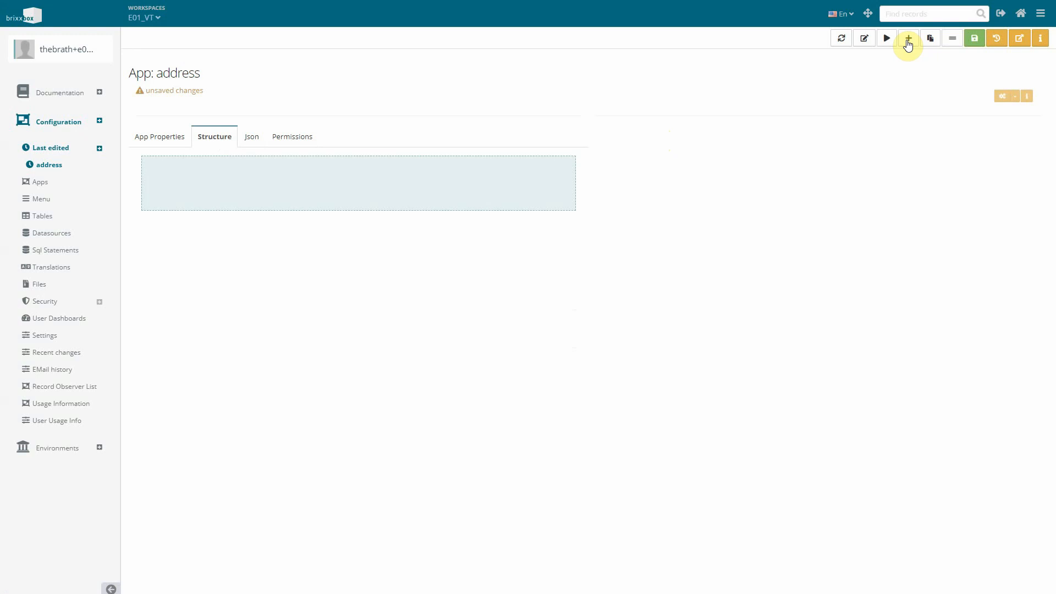
pyautogui.click(907, 38)
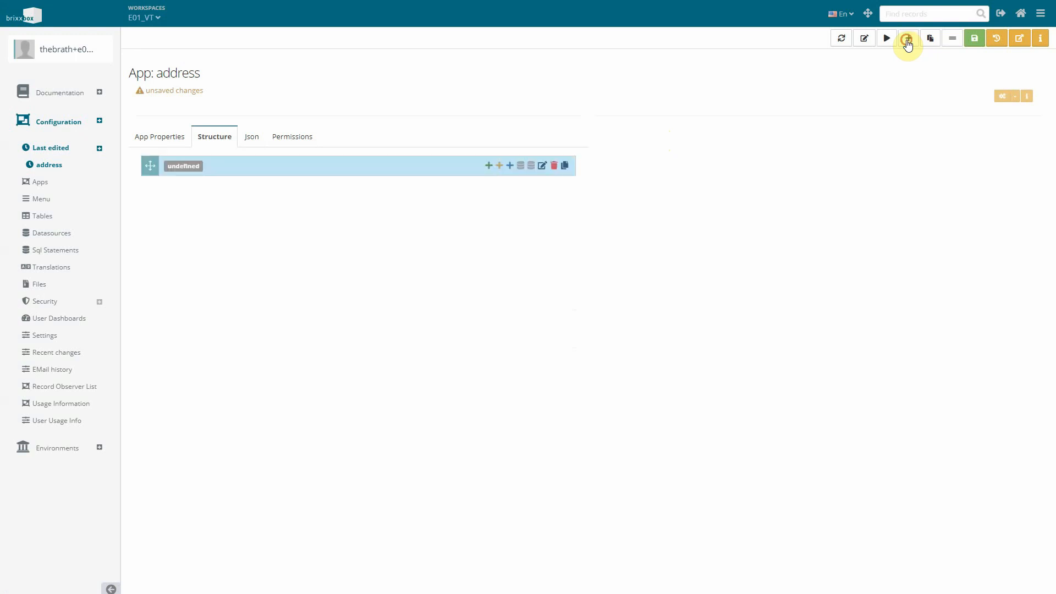
pyautogui.click(907, 38)
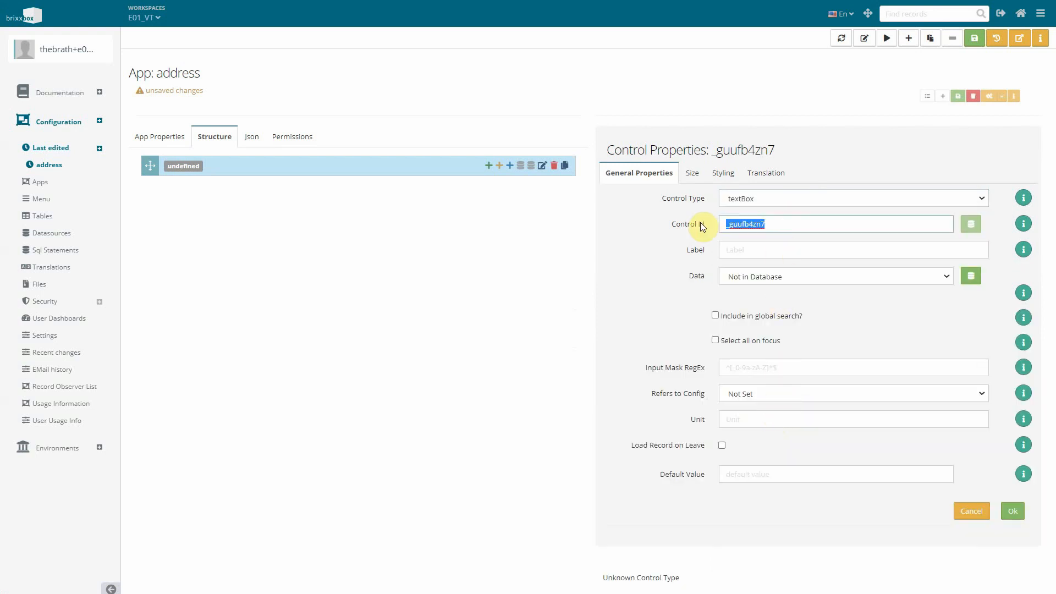
pyautogui.write('adrFirstName')
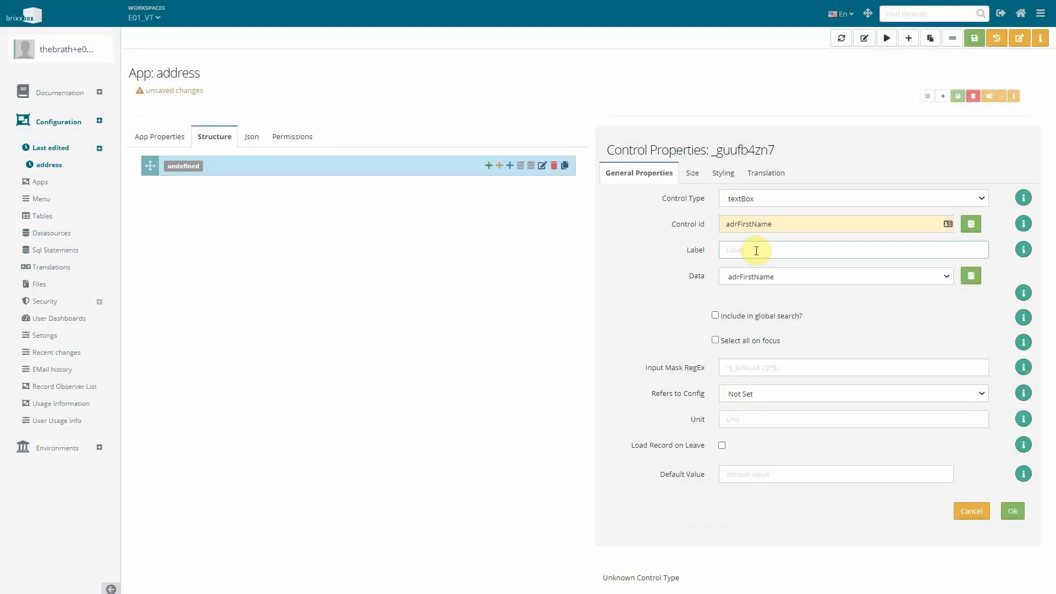
pyautogui.write('First Name')
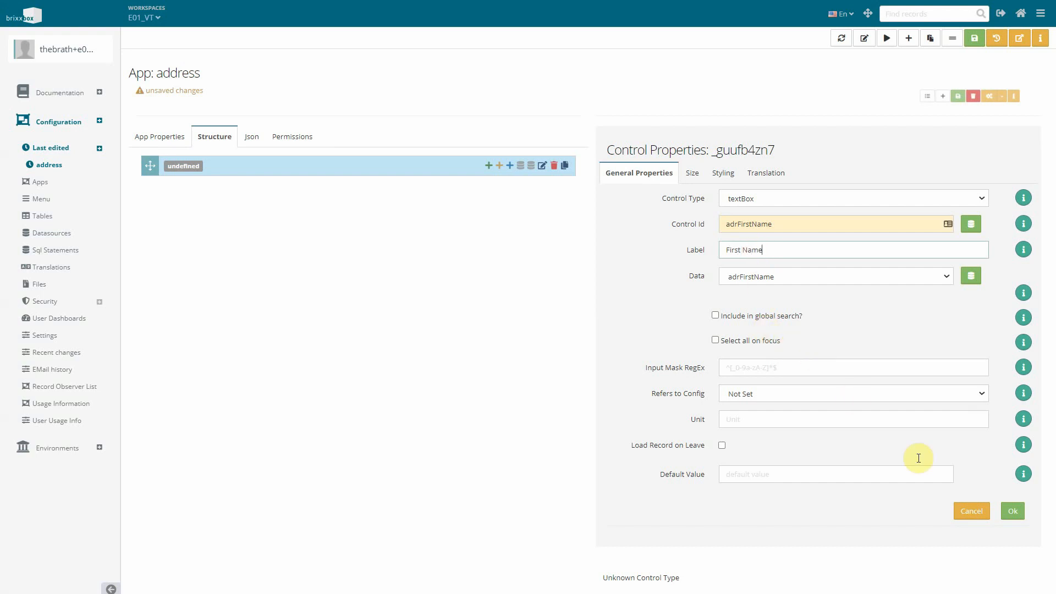
pyautogui.click(1012, 510)
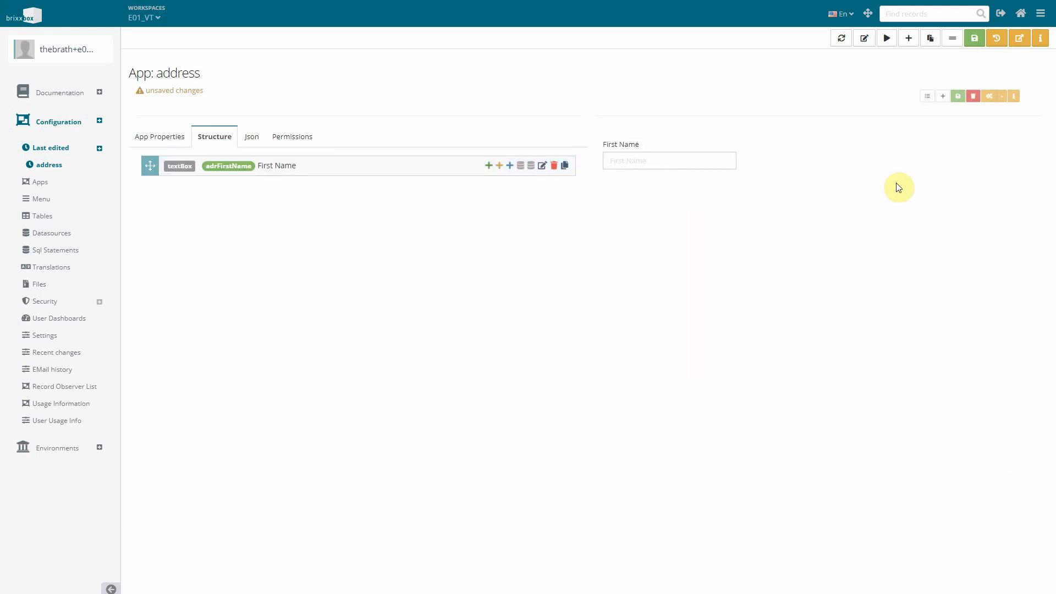
pyautogui.moveTo(908, 37)
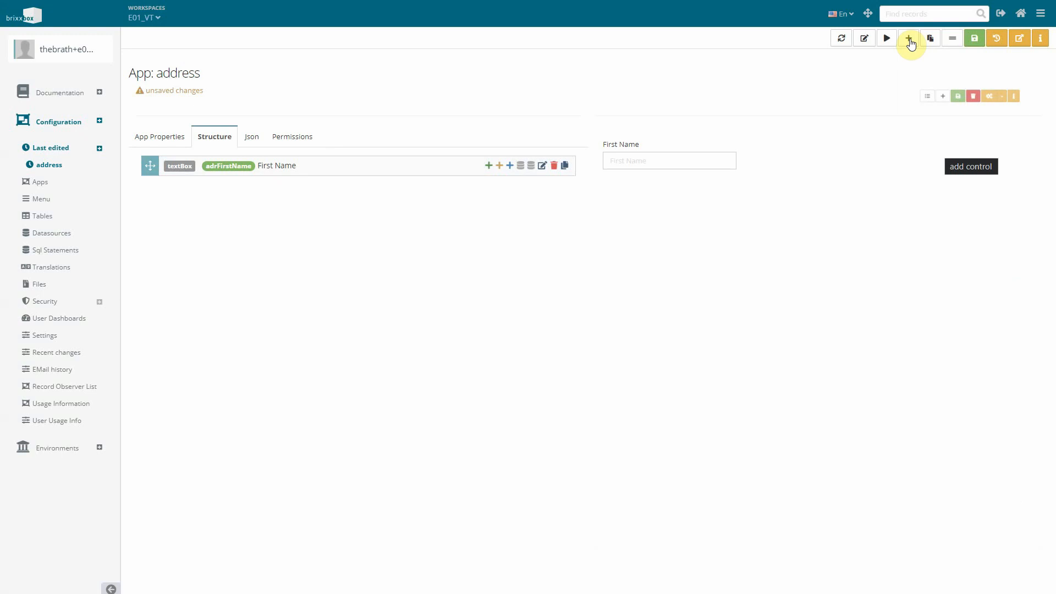
# - Add a text box adrLastName labelled 'Last Name' with a new adrLastName column
pyautogui.click(908, 38)
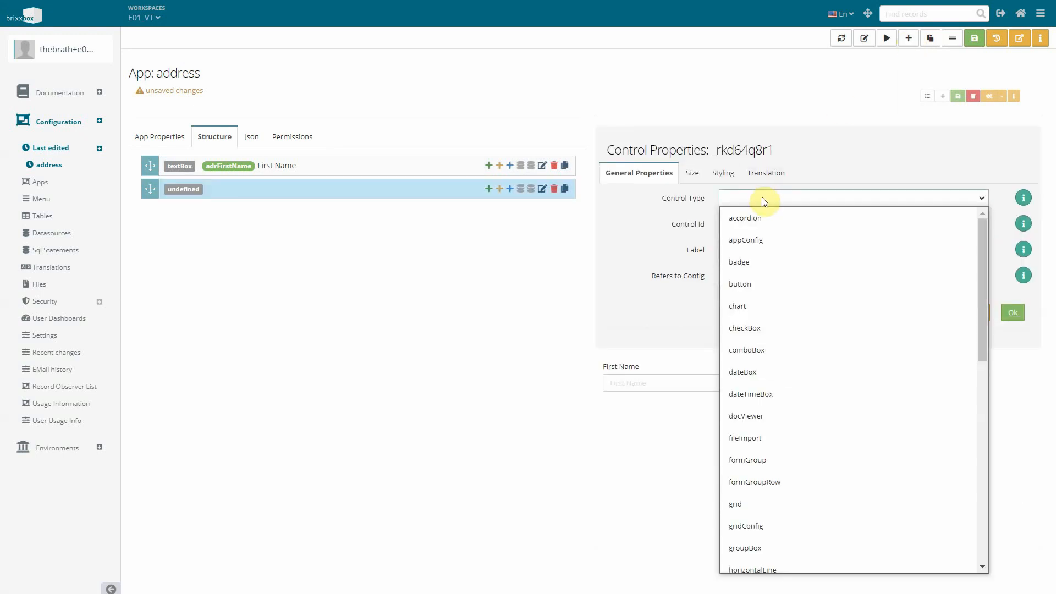
pyautogui.click(740, 198)
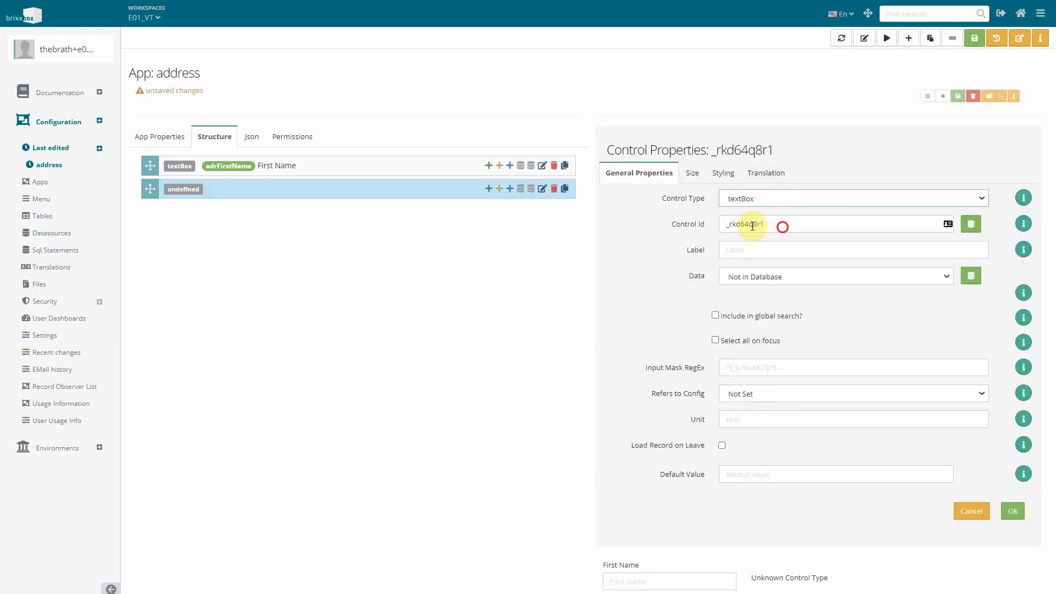
pyautogui.write('adrLastName')
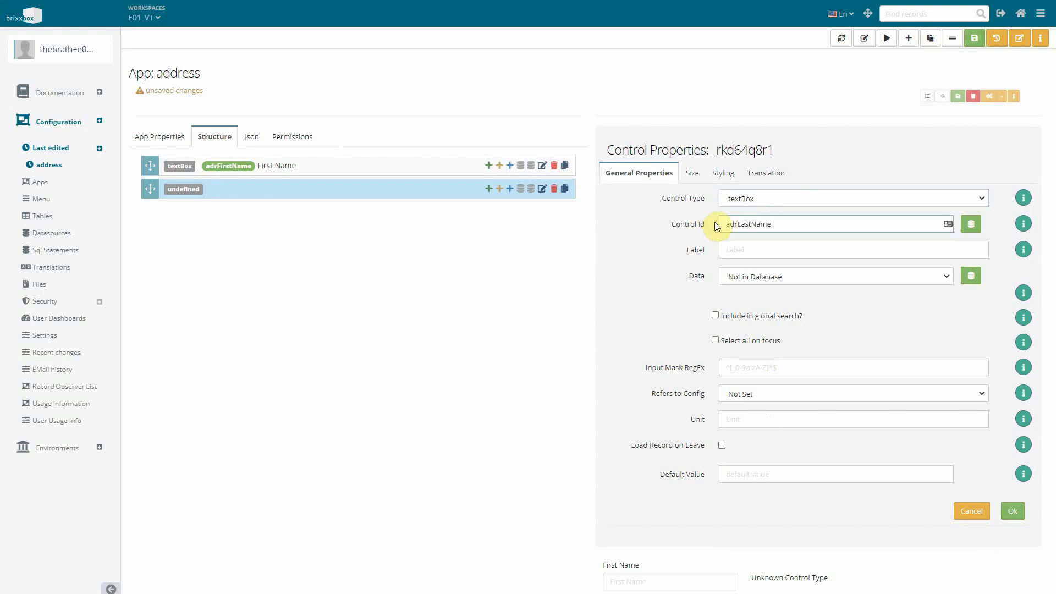
pyautogui.click(970, 223)
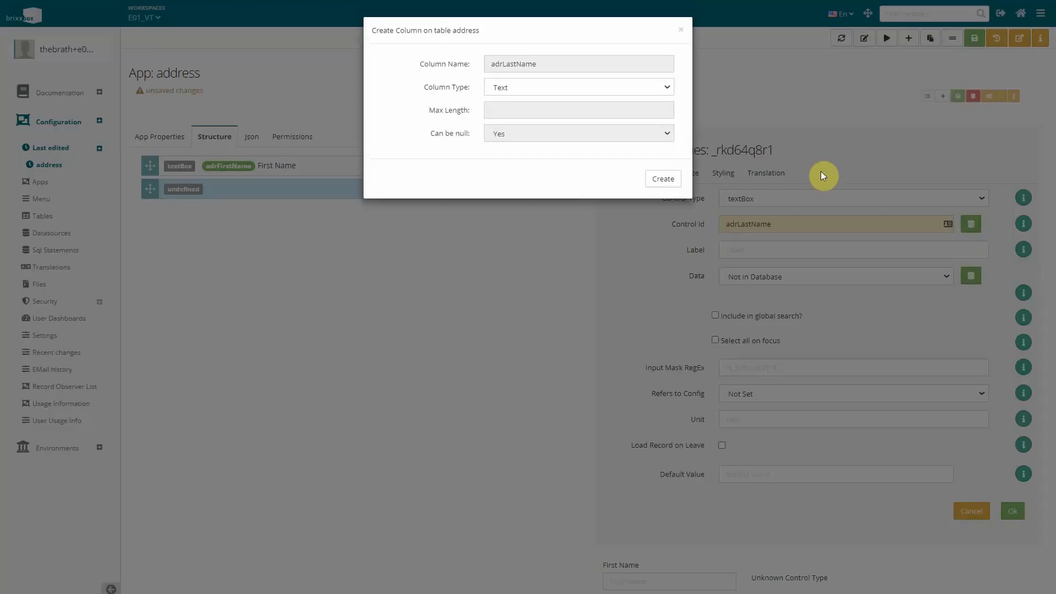
pyautogui.click(661, 178)
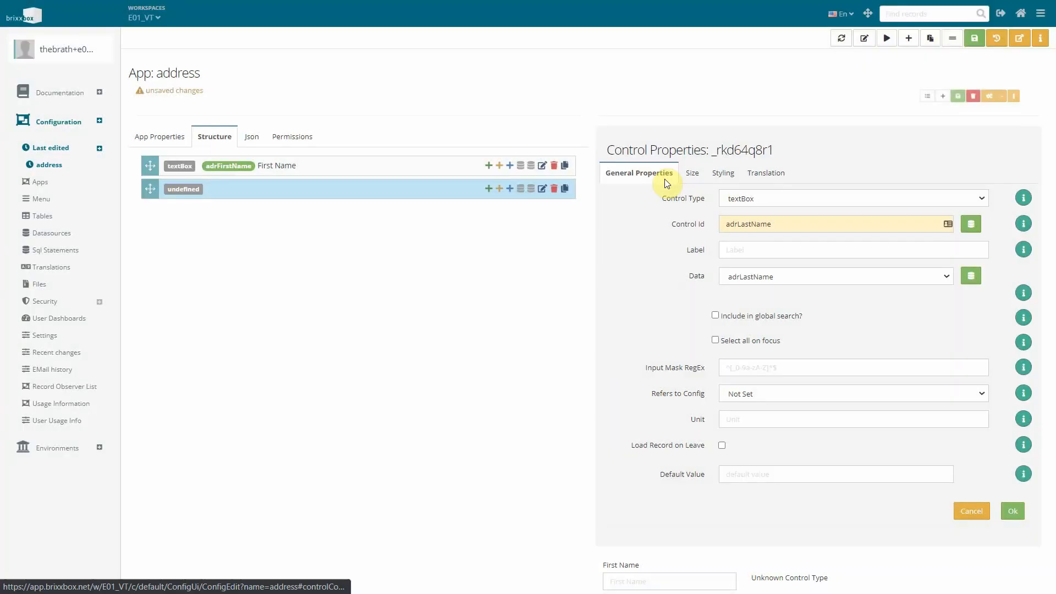
pyautogui.write('Last Name')
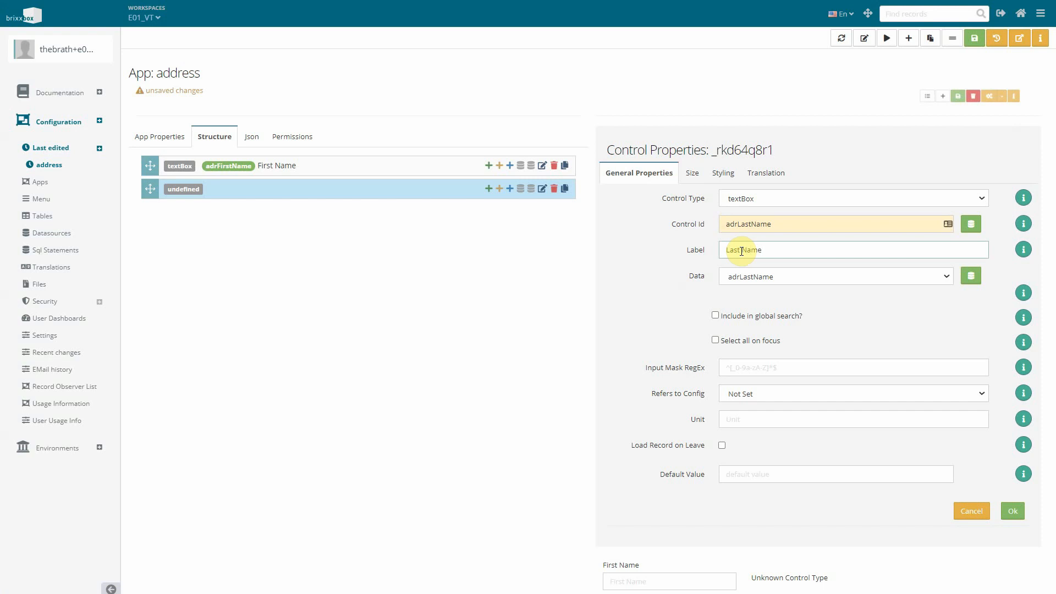
pyautogui.click(1011, 511)
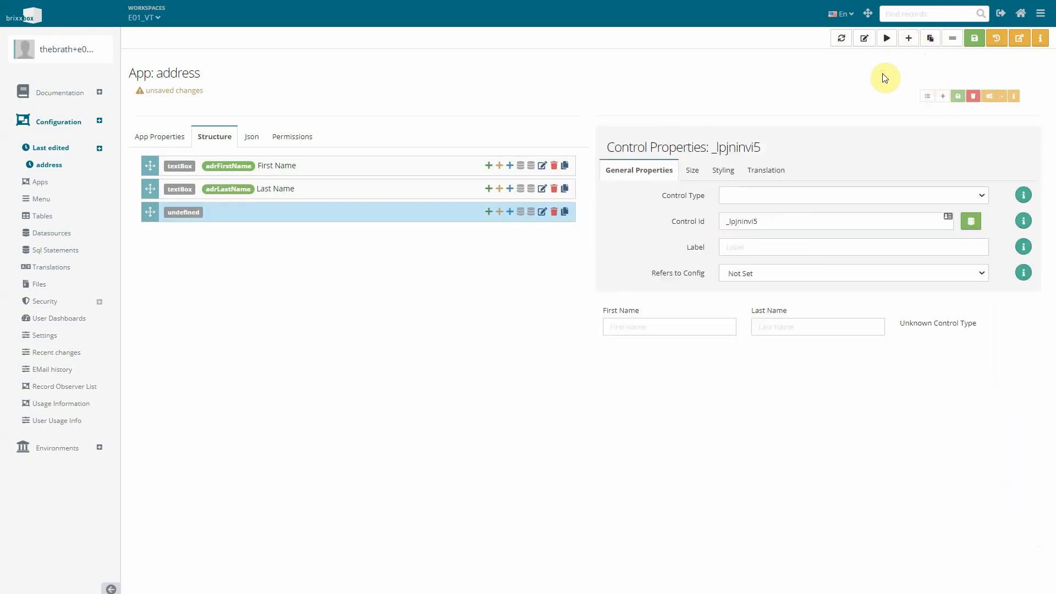
# - Make the control a dateBox adrDateOfBirth labelled 'Date of Birth' with a new date column
pyautogui.click(850, 196)
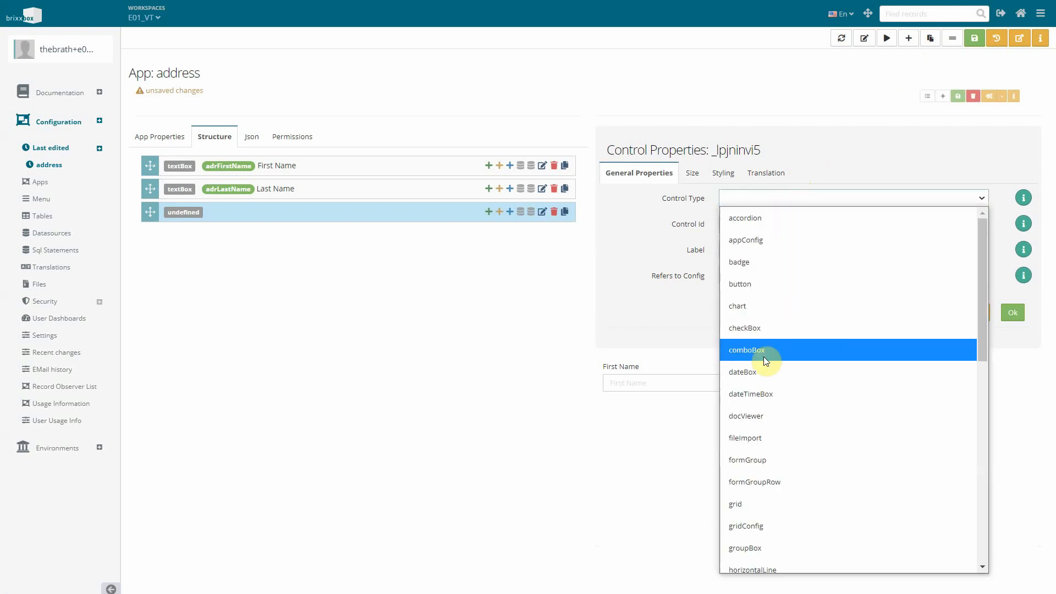
pyautogui.click(742, 371)
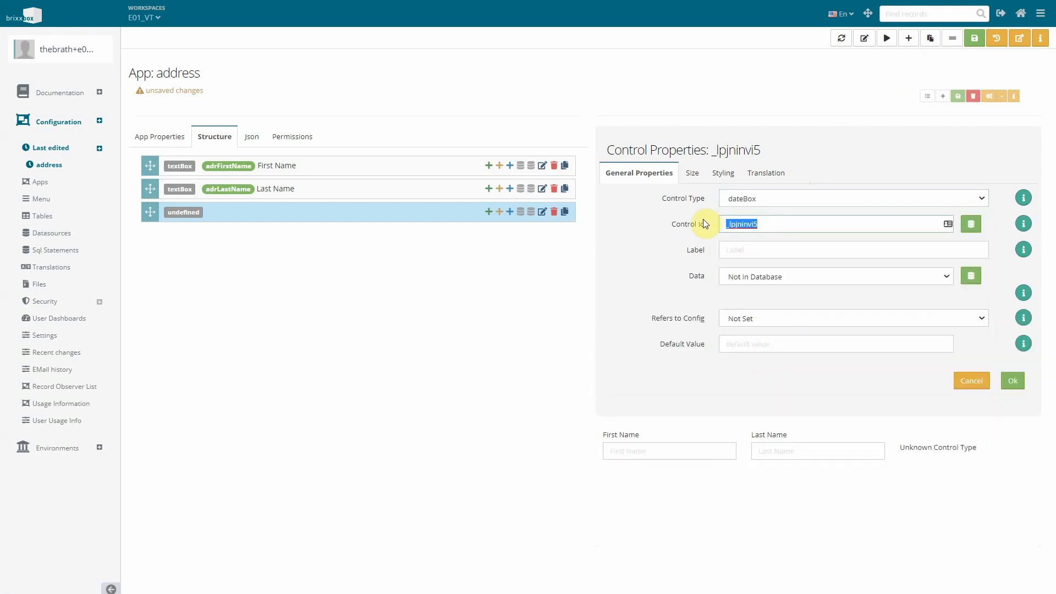
pyautogui.write('adrDateOfBirth')
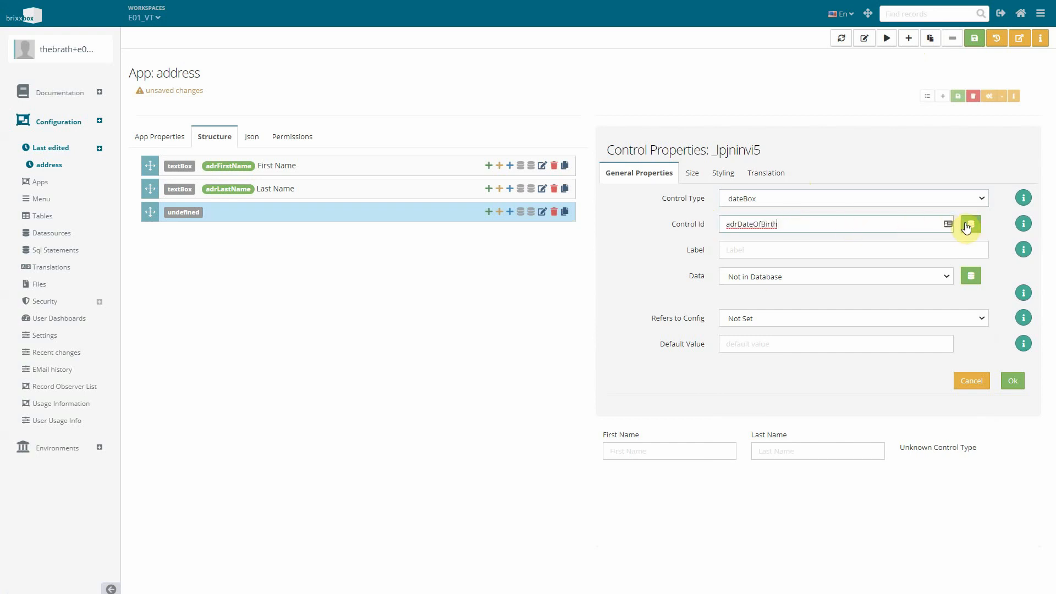
pyautogui.click(971, 224)
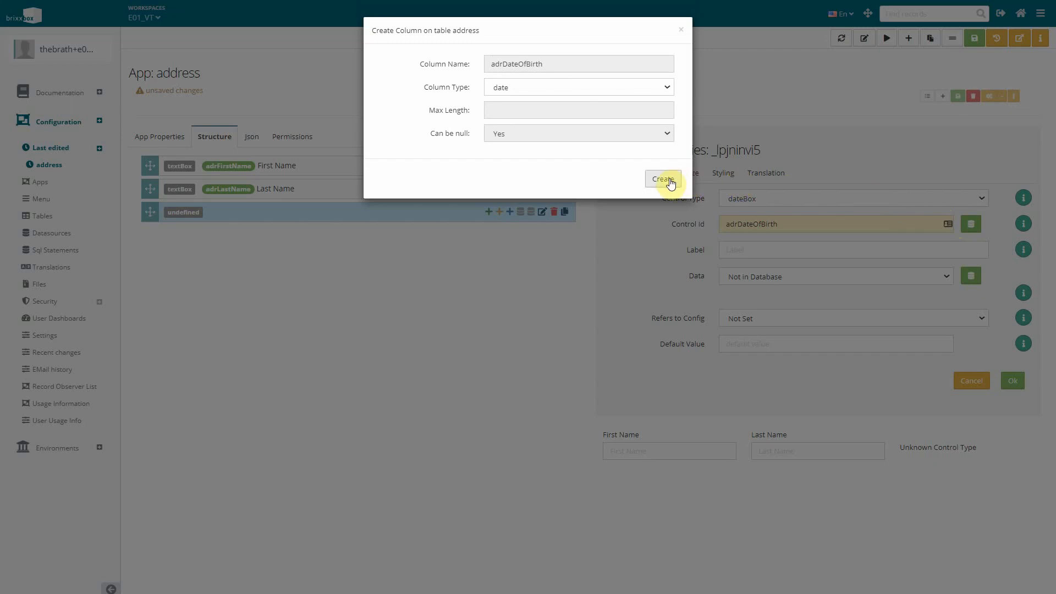
pyautogui.click(662, 178)
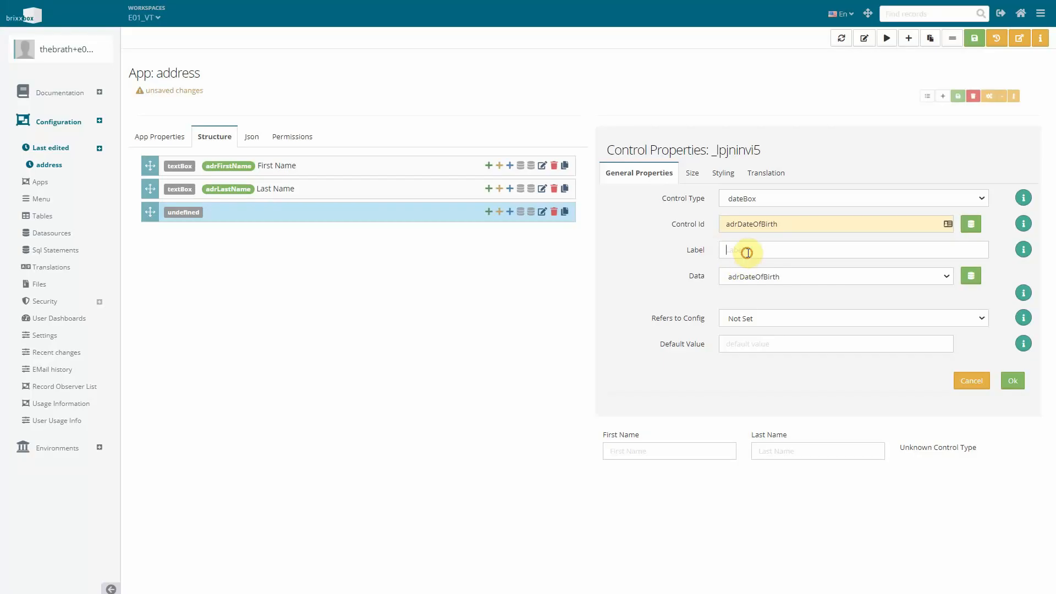
pyautogui.write('Date of')
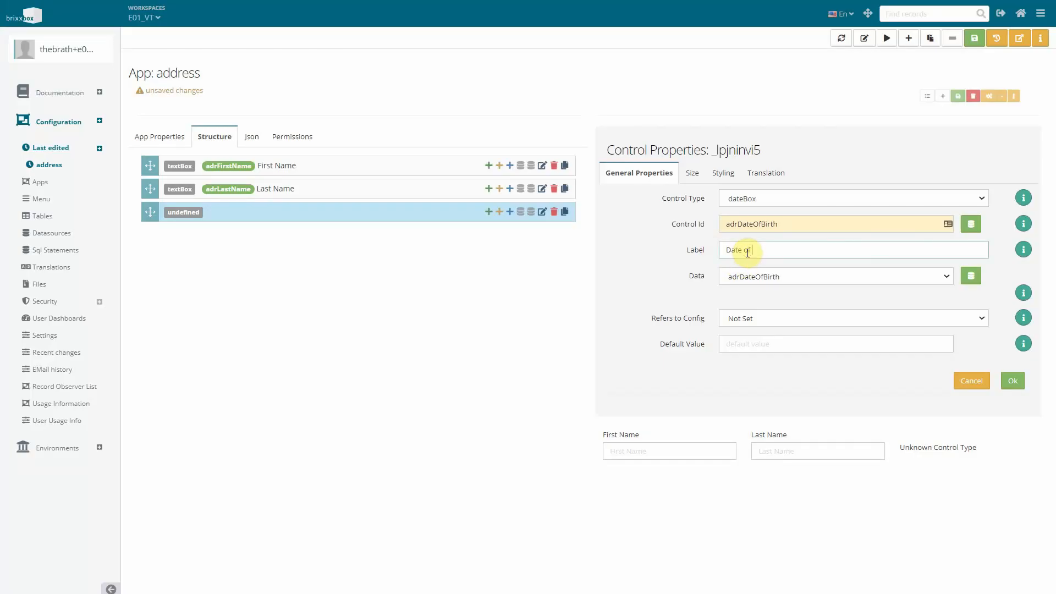
pyautogui.write('Birth')
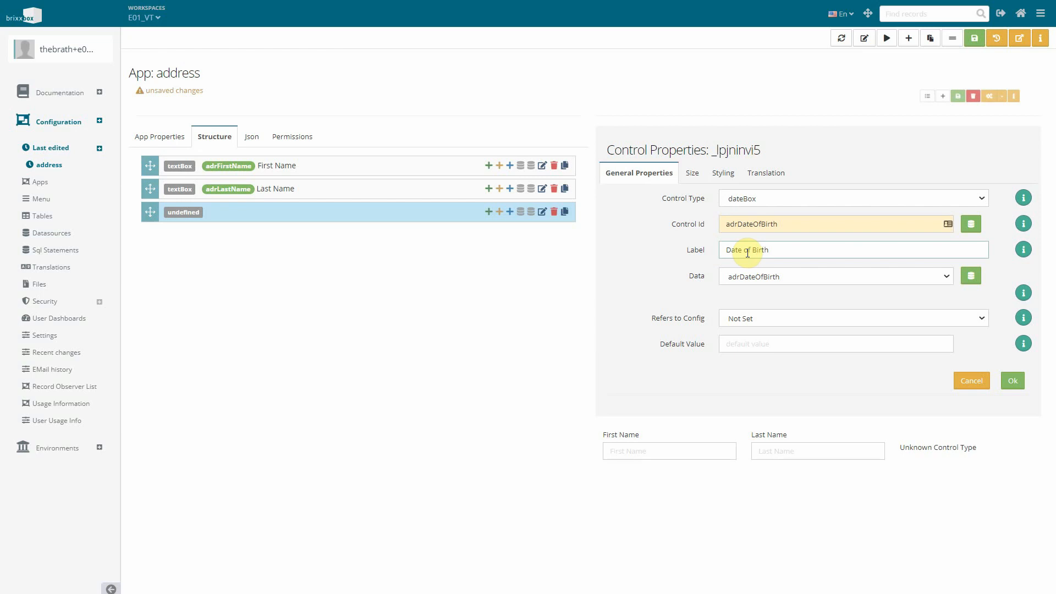
pyautogui.click(1012, 380)
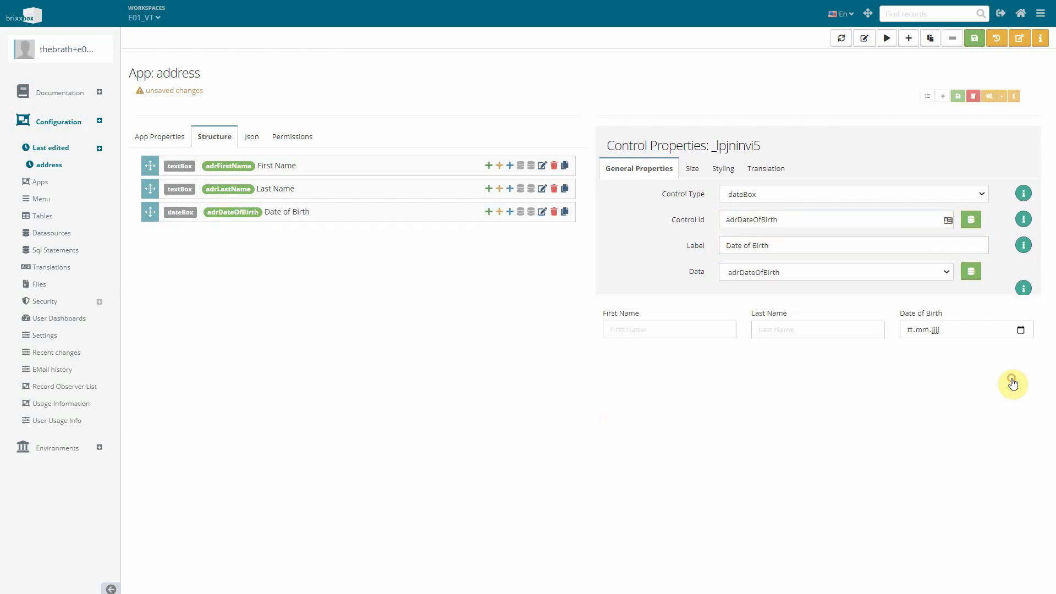
# - Save the address app with its three form fields
pyautogui.click(974, 37)
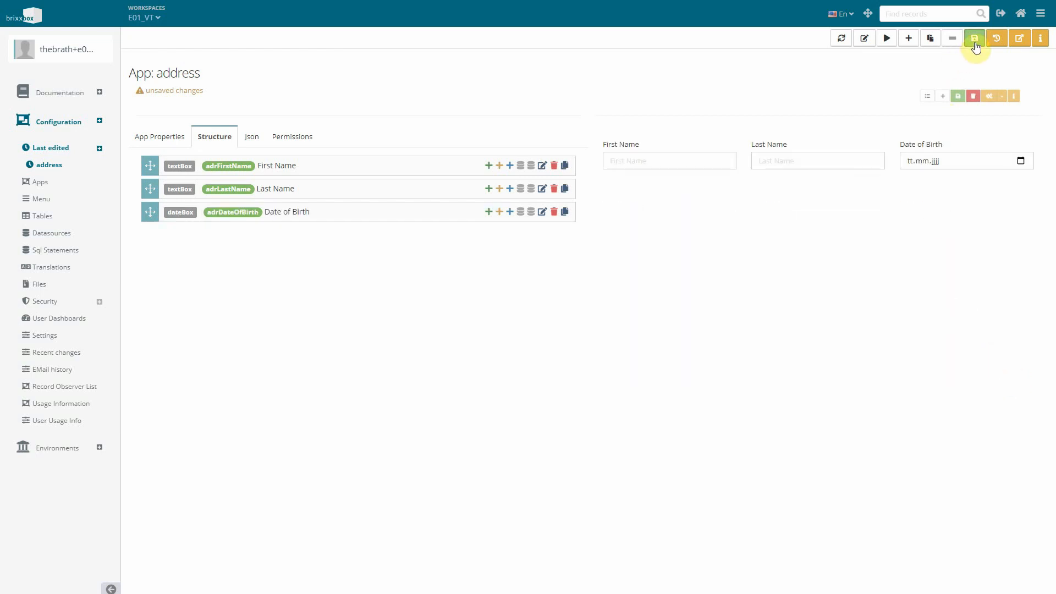
pyautogui.click(973, 37)
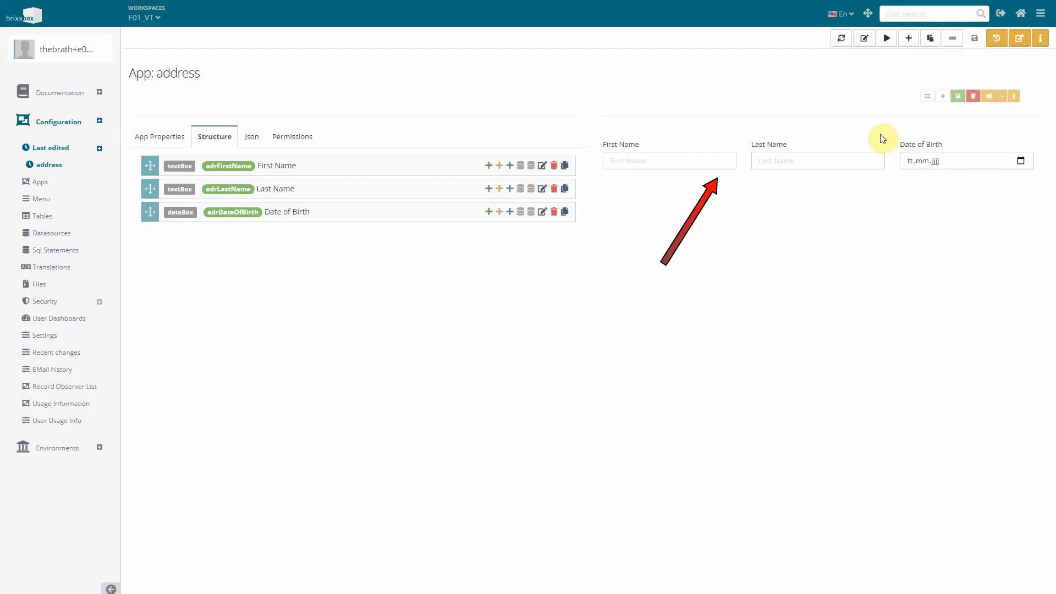
pyautogui.moveTo(1018, 37)
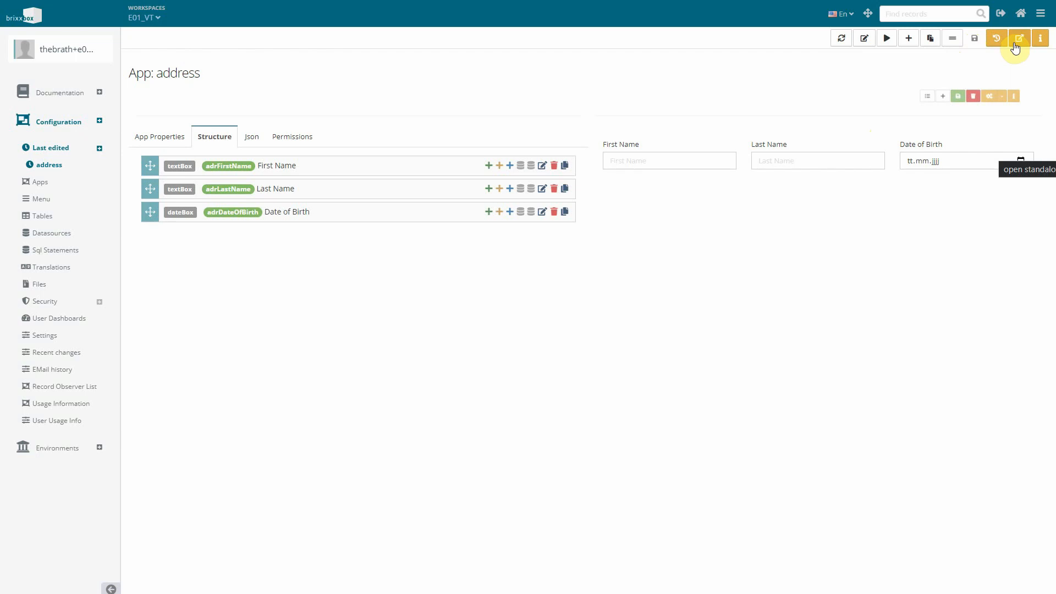
# - Test the app standalone, saving a record for John Doe born 05.01.1980
pyautogui.click(1019, 37)
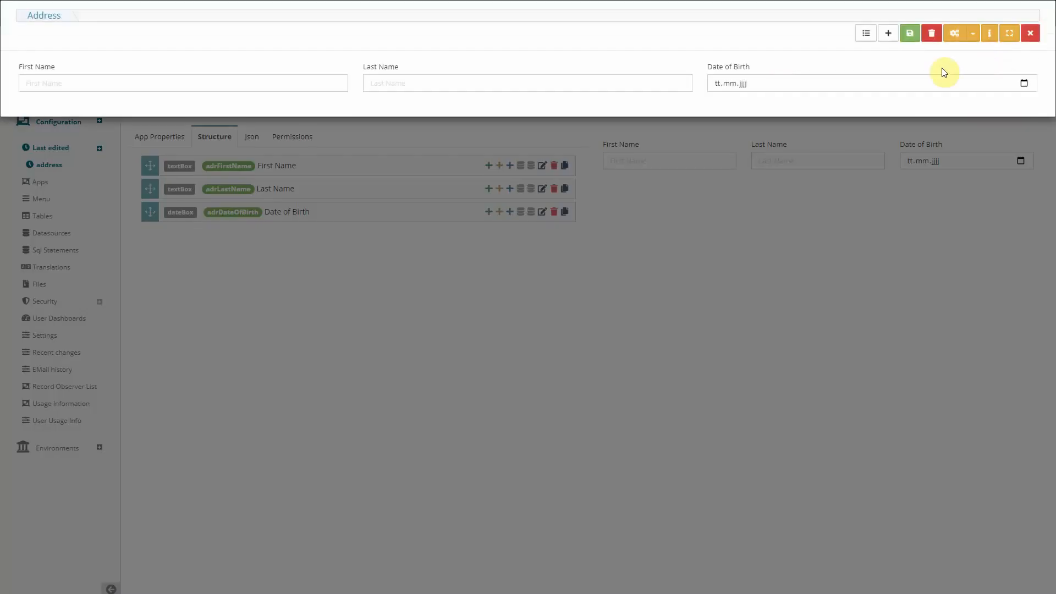
pyautogui.write('John')
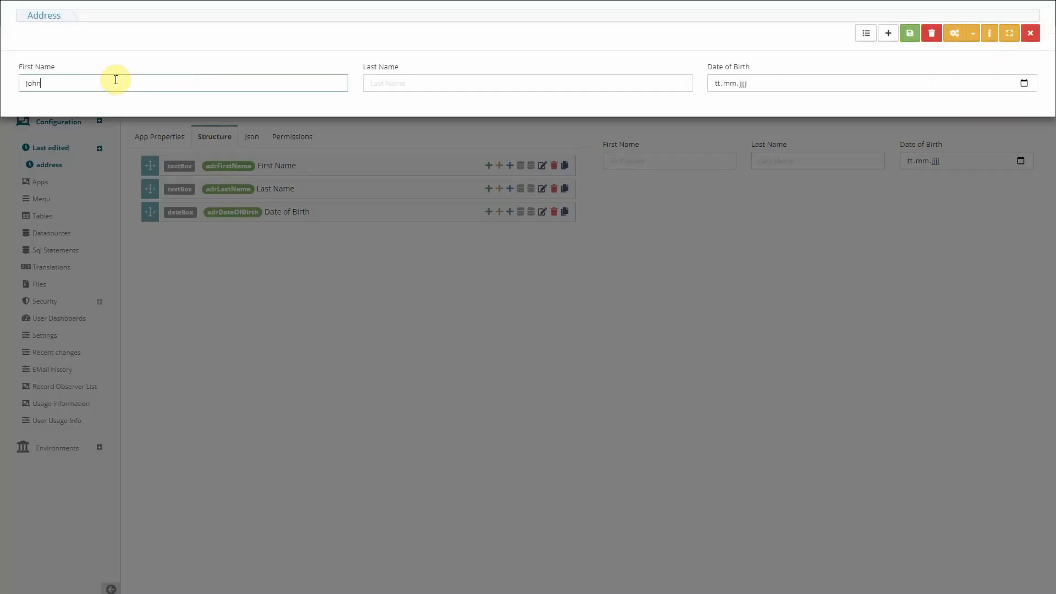
pyautogui.write('Doe')
pyautogui.click(873, 83)
pyautogui.write('05')
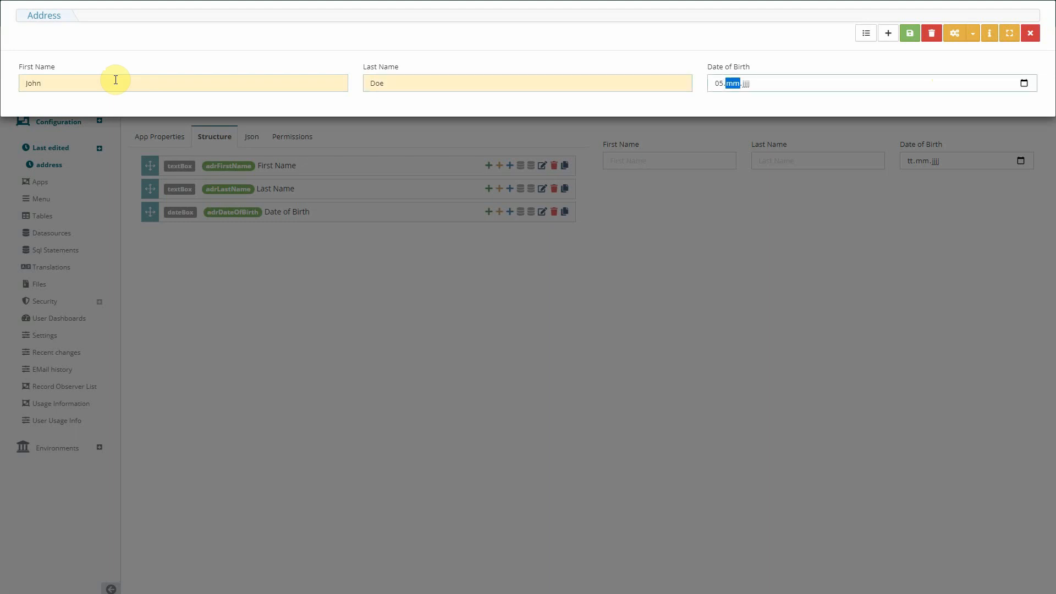
pyautogui.write('01')
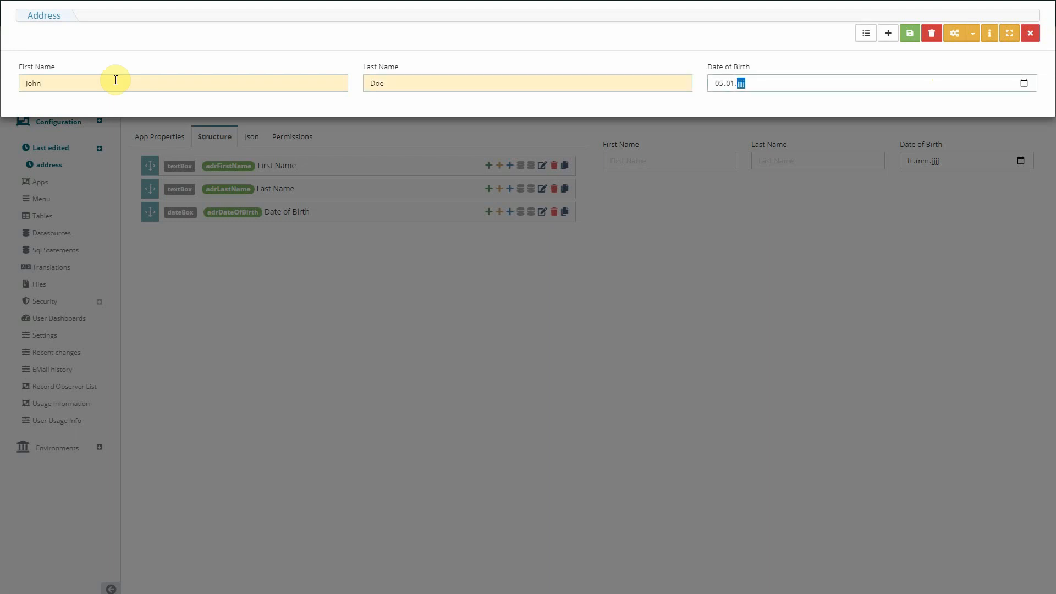
pyautogui.write('1980')
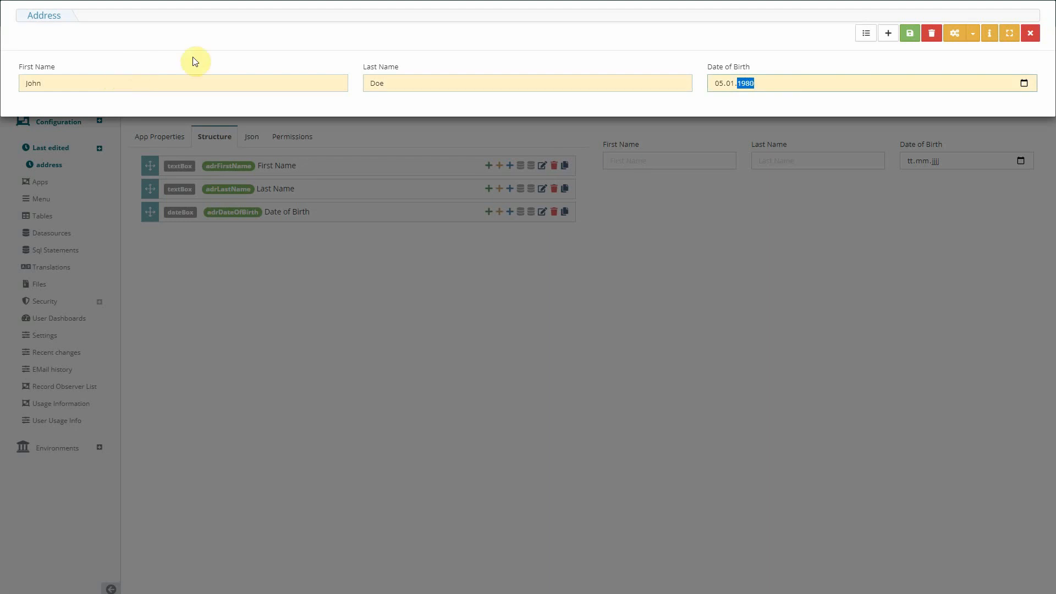
pyautogui.click(908, 33)
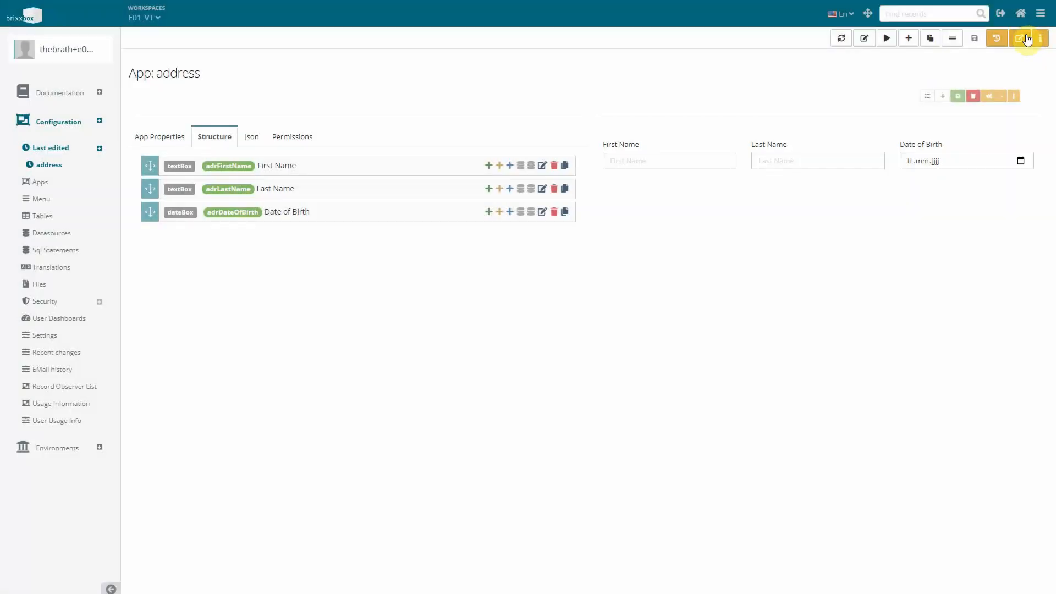
pyautogui.moveTo(196, 131)
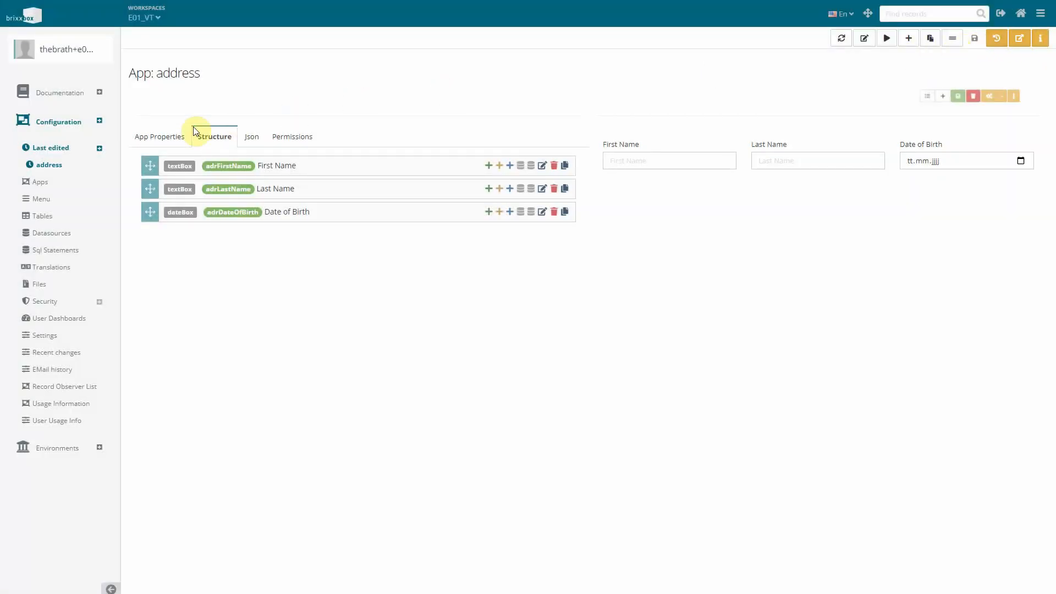
# - Show the address app's general properties with its menu-entry options
pyautogui.click(161, 137)
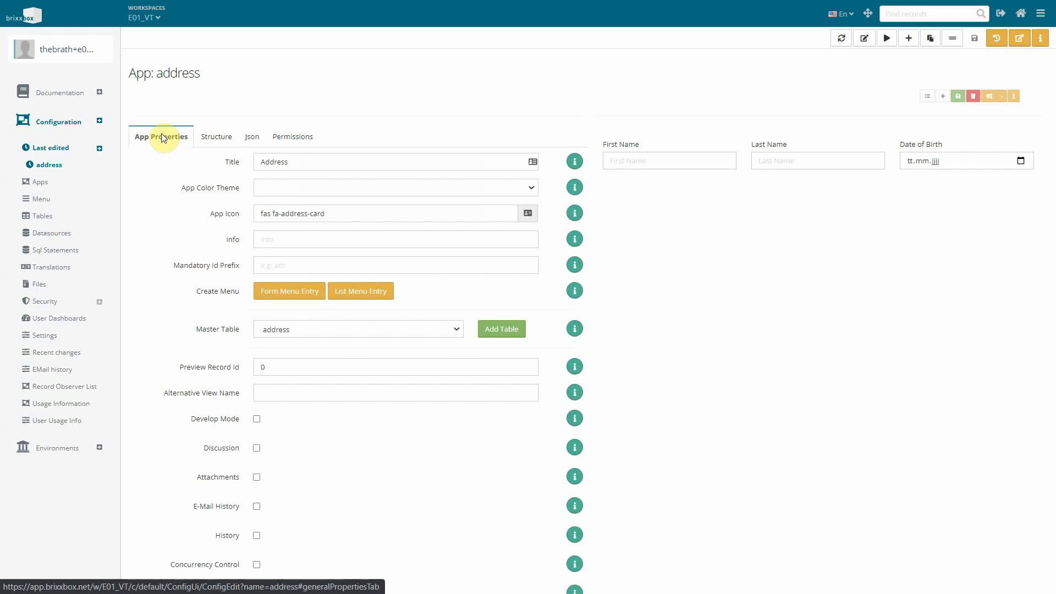
pyautogui.moveTo(348, 305)
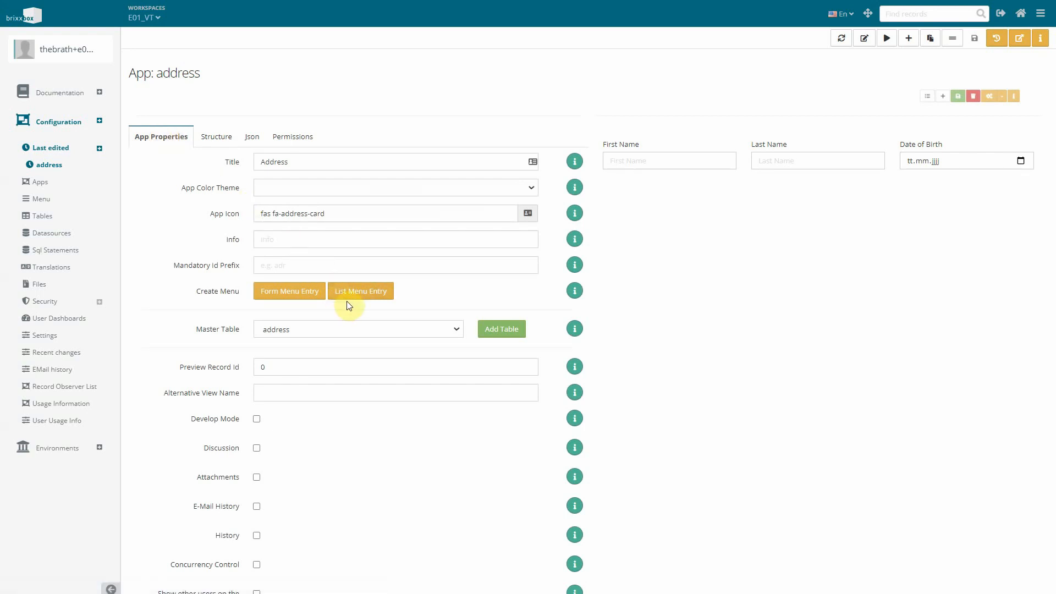
pyautogui.moveTo(348, 301)
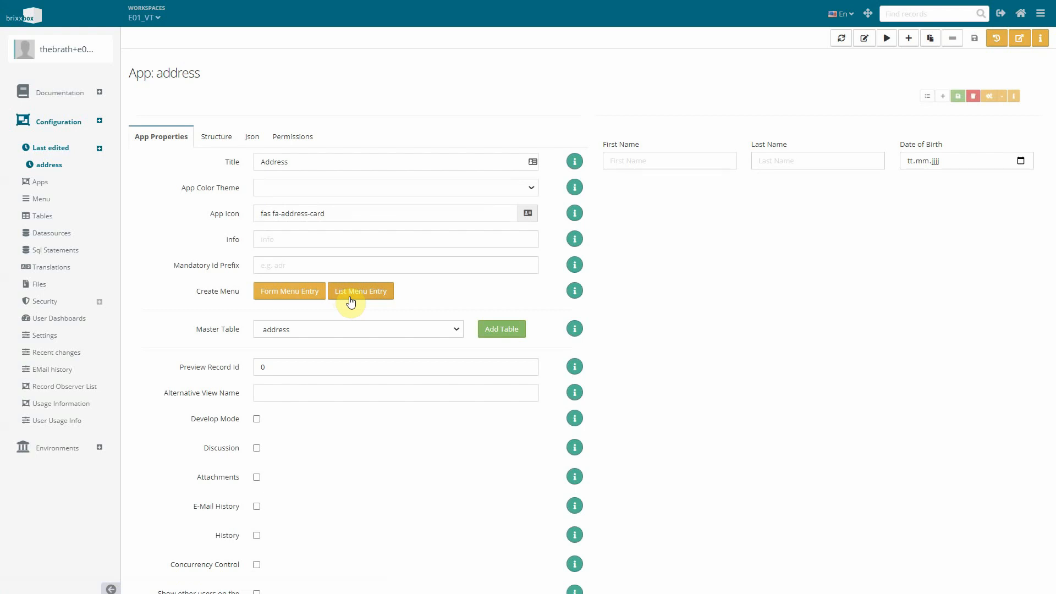
pyautogui.moveTo(60, 47)
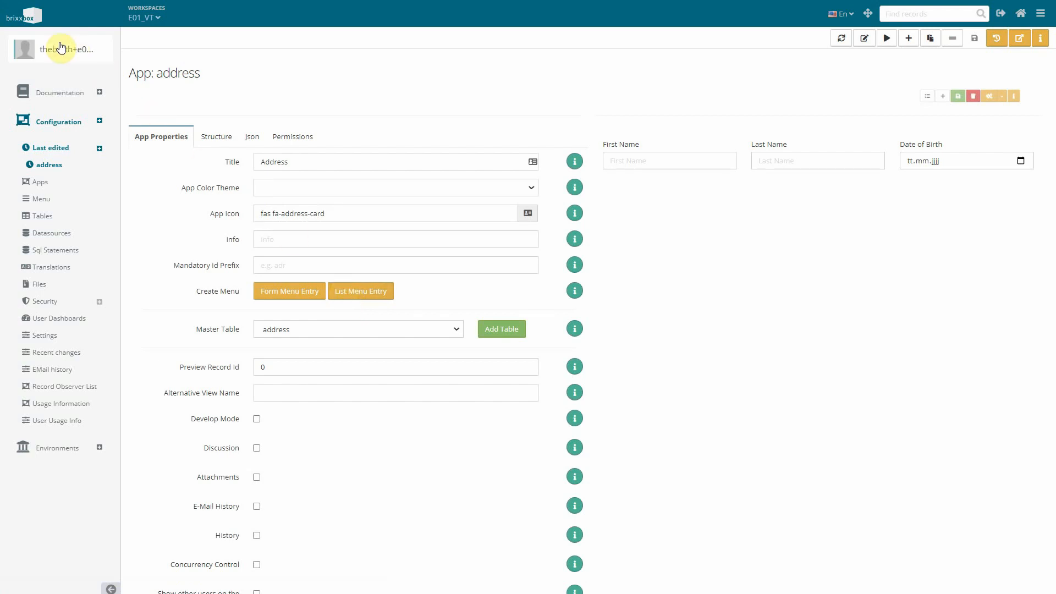
# - From the workspace start page, open Address - List showing the John Doe record
pyautogui.click(23, 16)
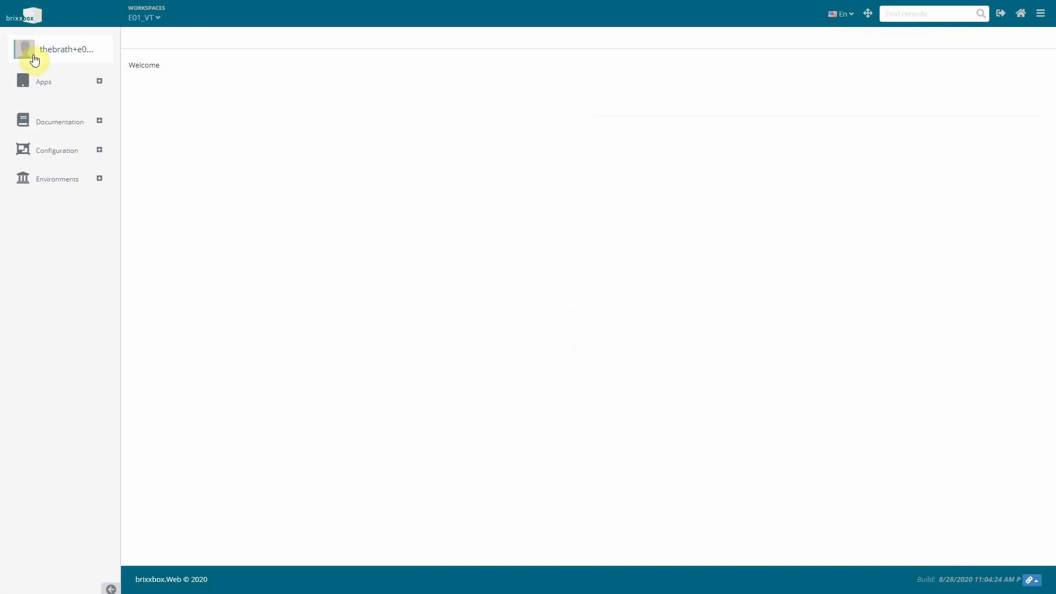
pyautogui.click(44, 81)
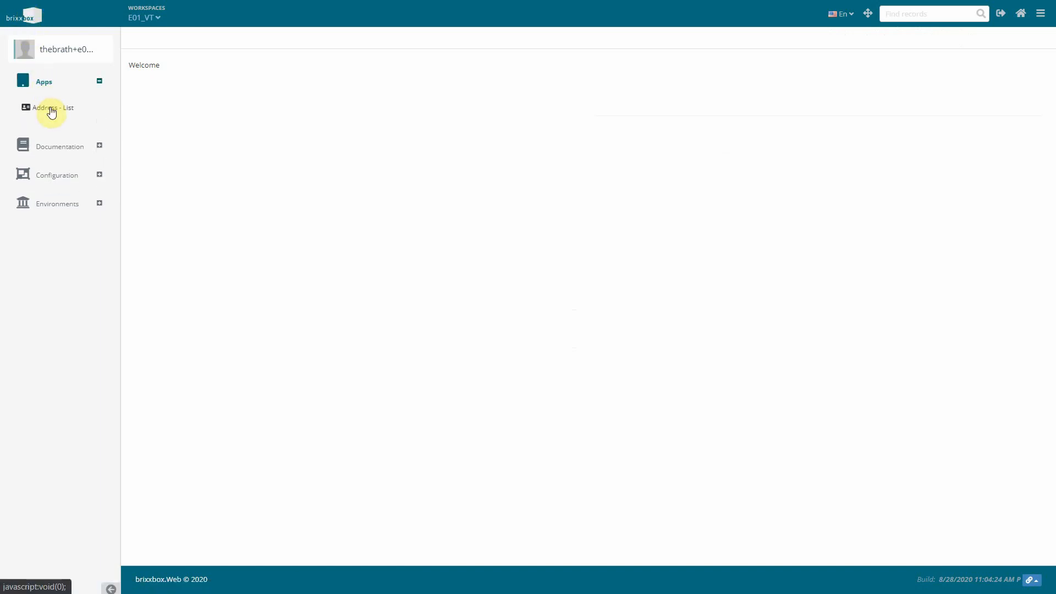
pyautogui.click(53, 108)
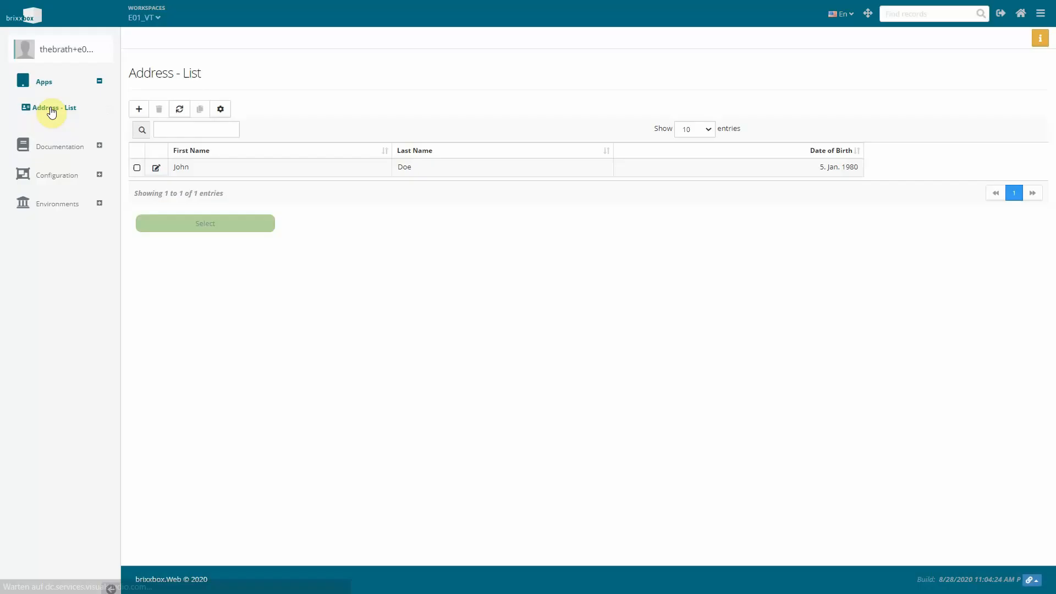